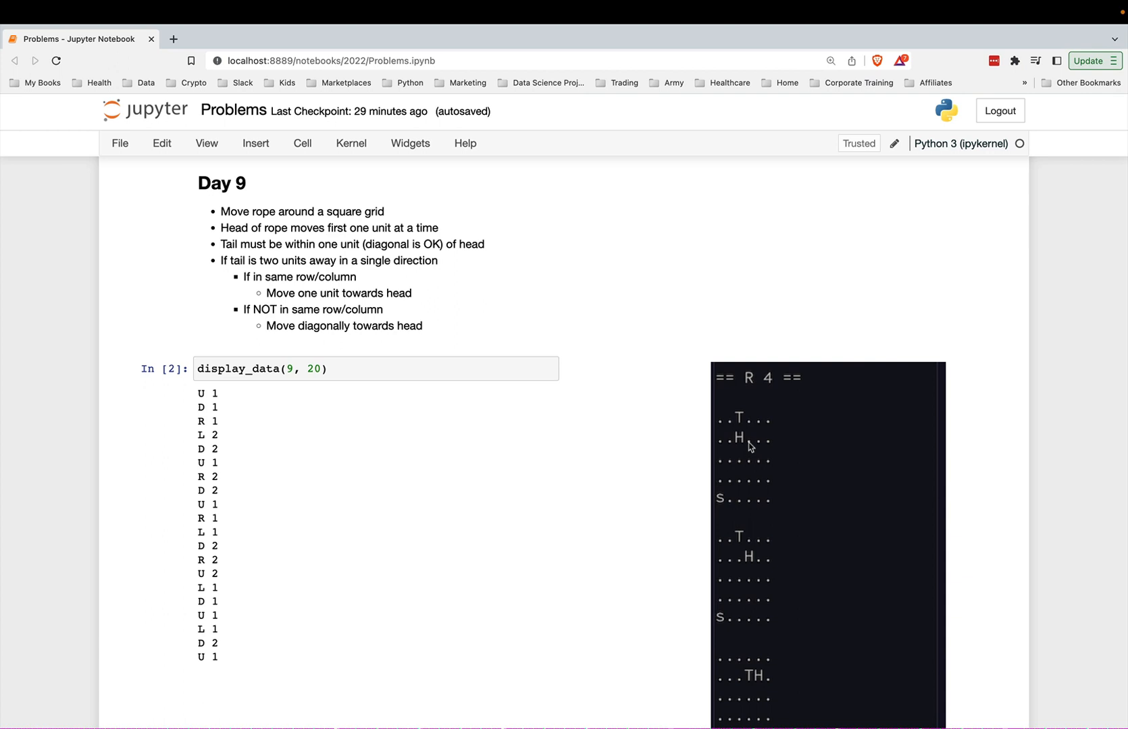
{"action": "mouse_move", "coordinate": [742, 423]}
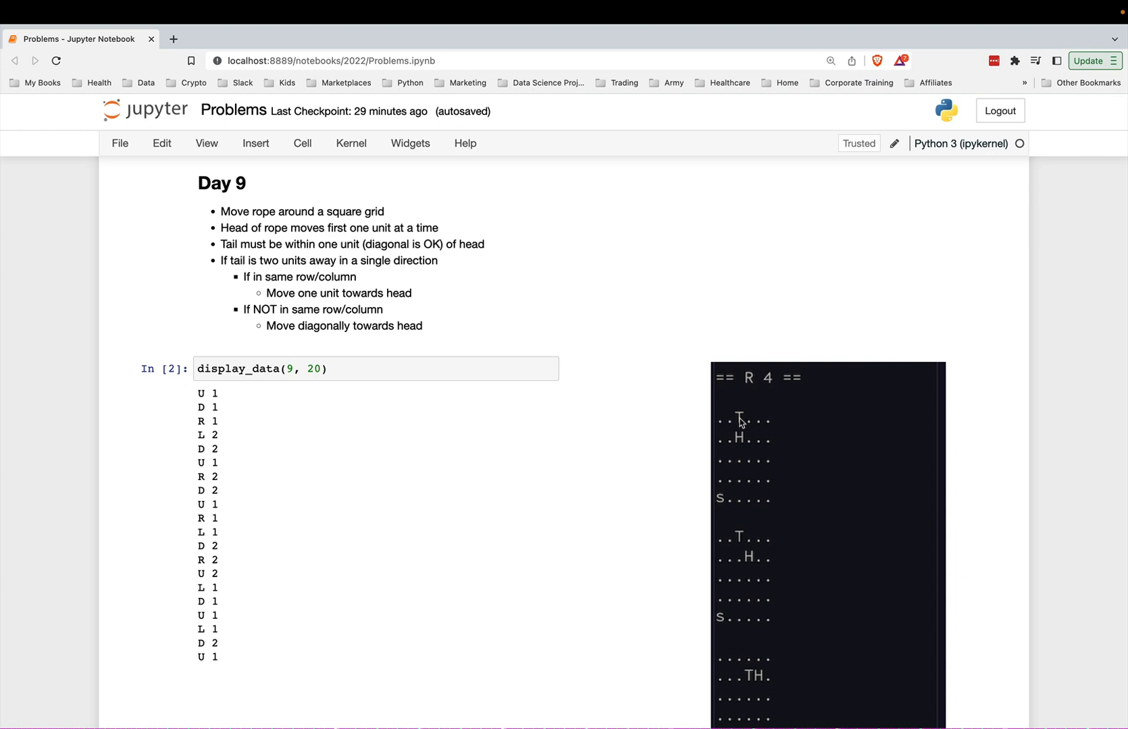
{"action": "mouse_move", "coordinate": [401, 405]}
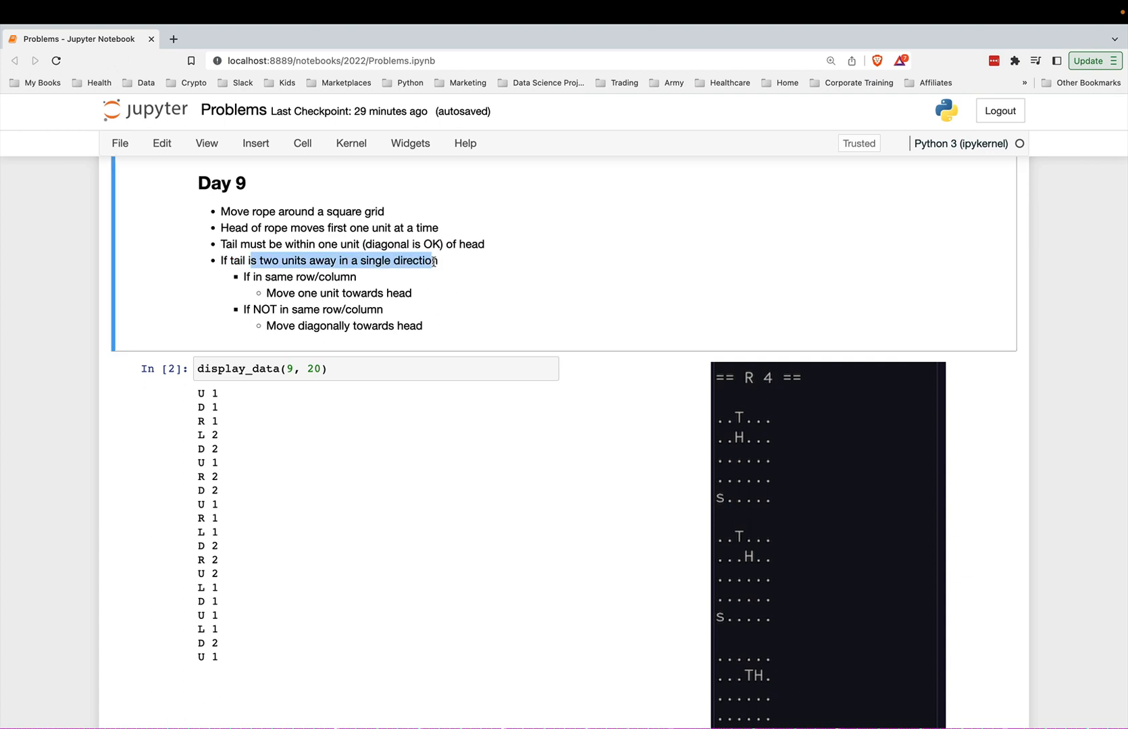
{"action": "mouse_move", "coordinate": [734, 429]}
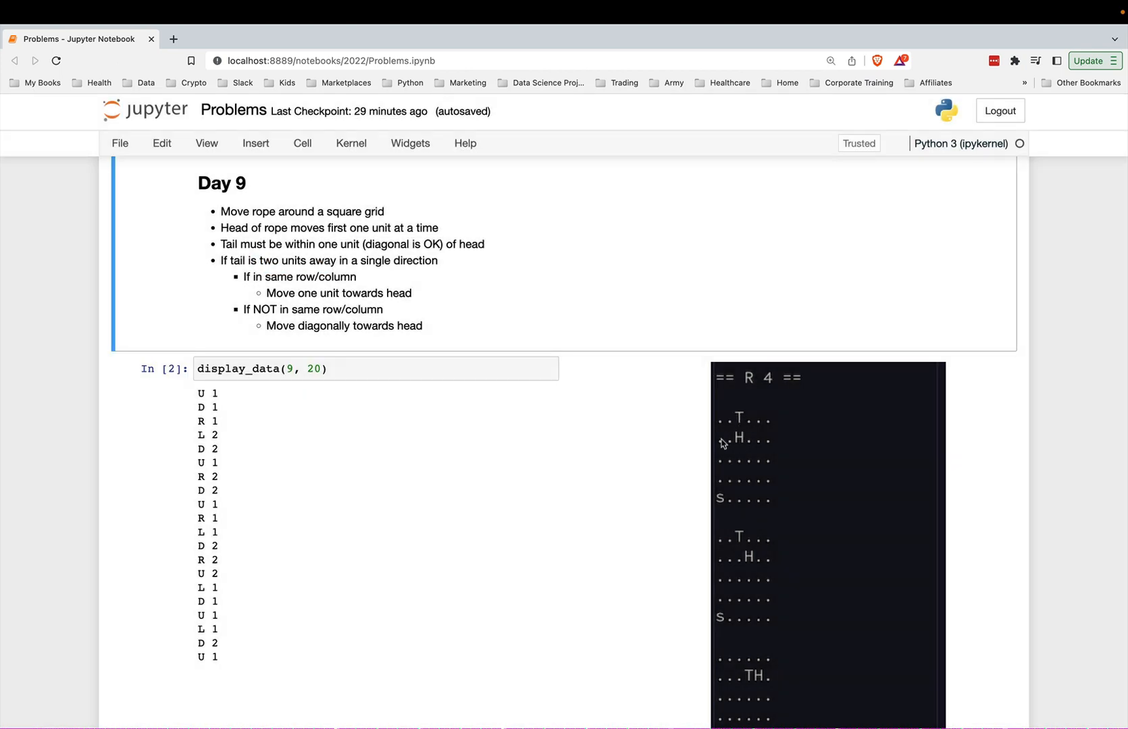
{"action": "mouse_move", "coordinate": [694, 458]}
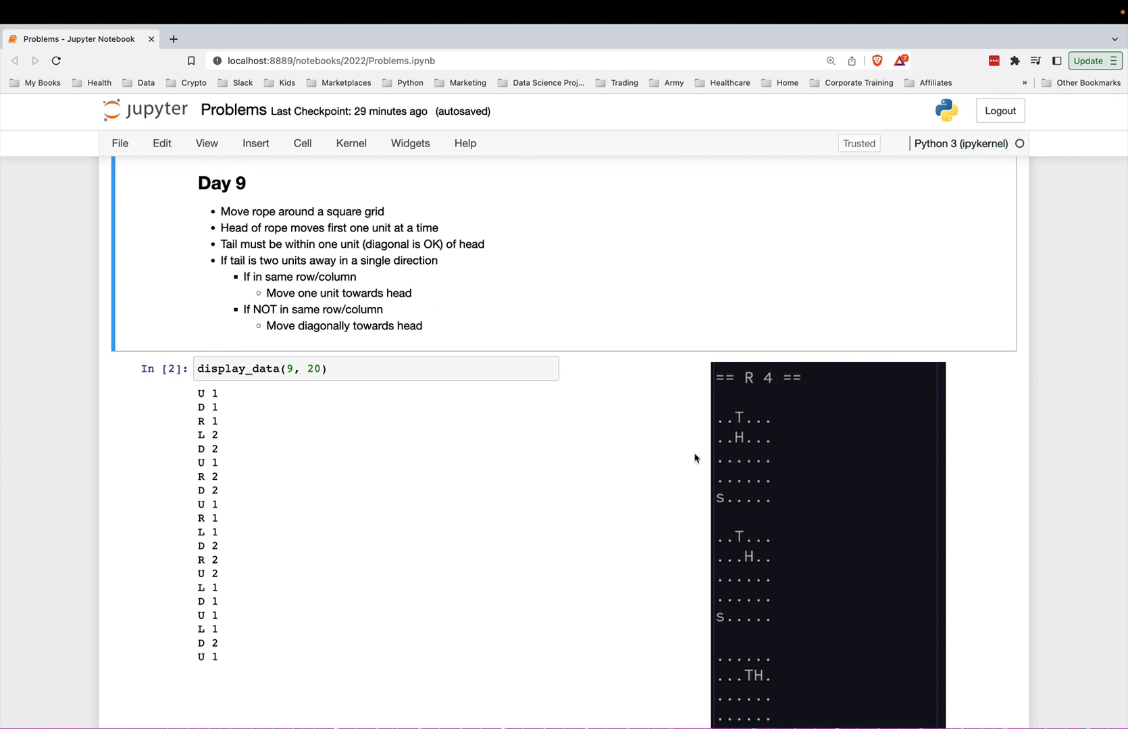
{"action": "mouse_move", "coordinate": [262, 280]}
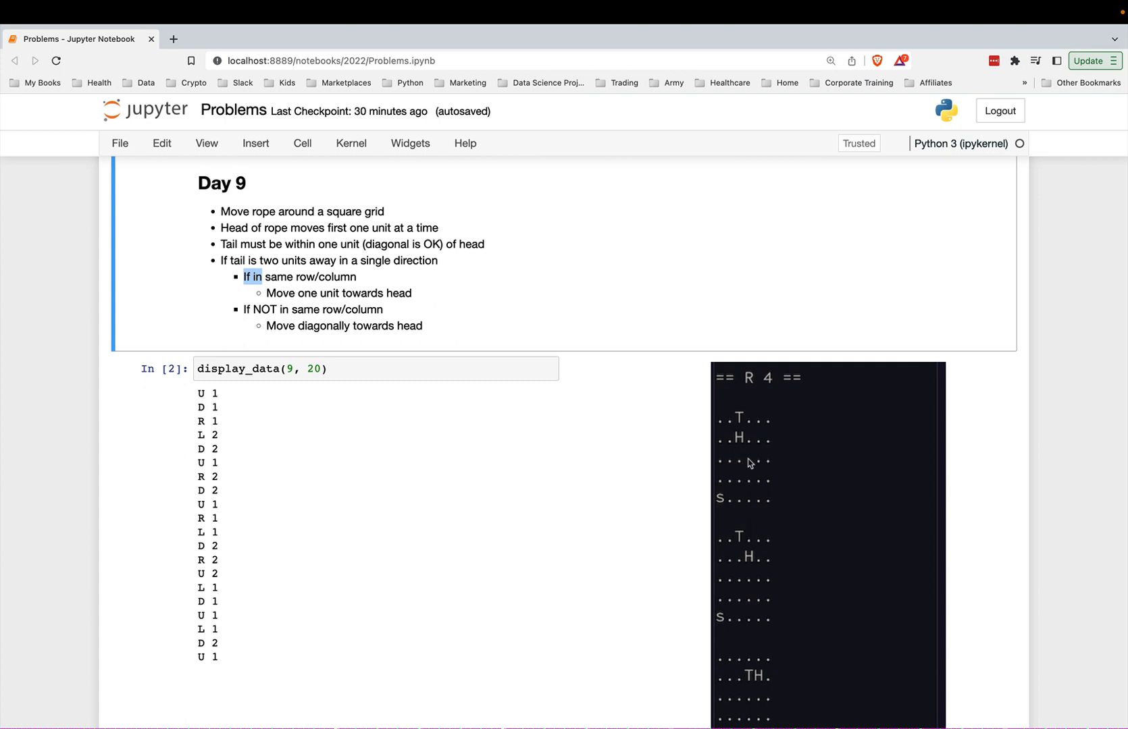
Review the move_tail/move function definition cell and select it for execution.
{"action": "scroll", "scroll_direction": "down", "scroll_amount": 3}
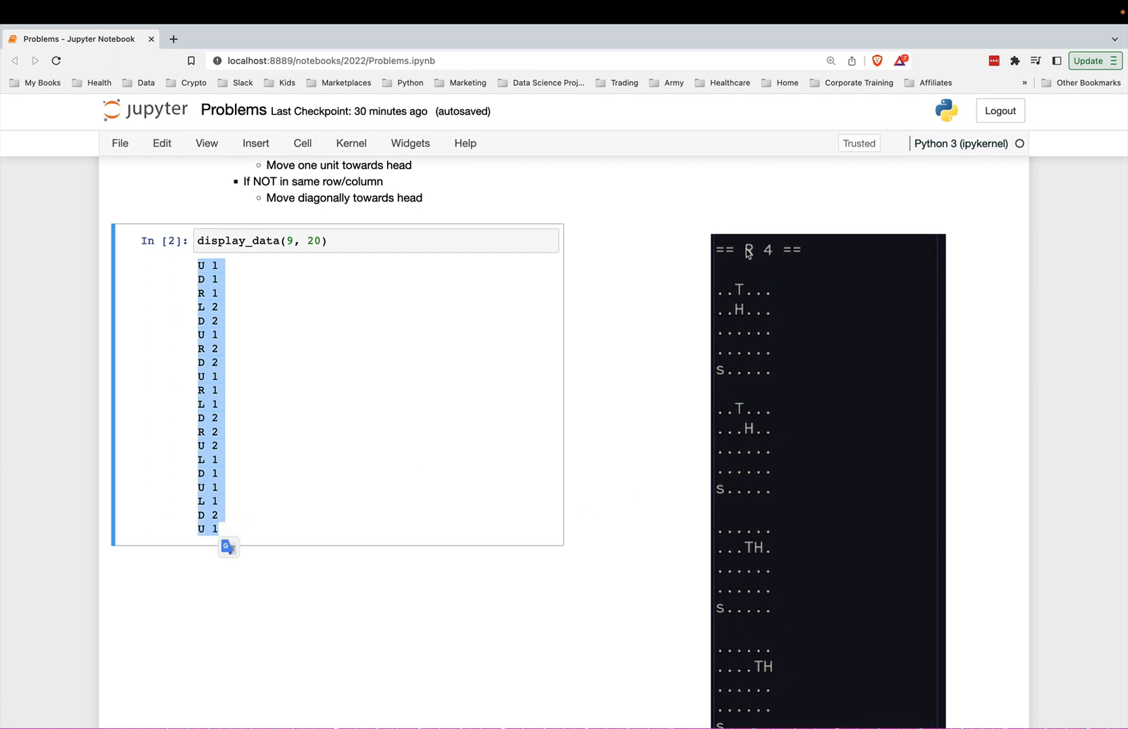
{"action": "mouse_move", "coordinate": [727, 369]}
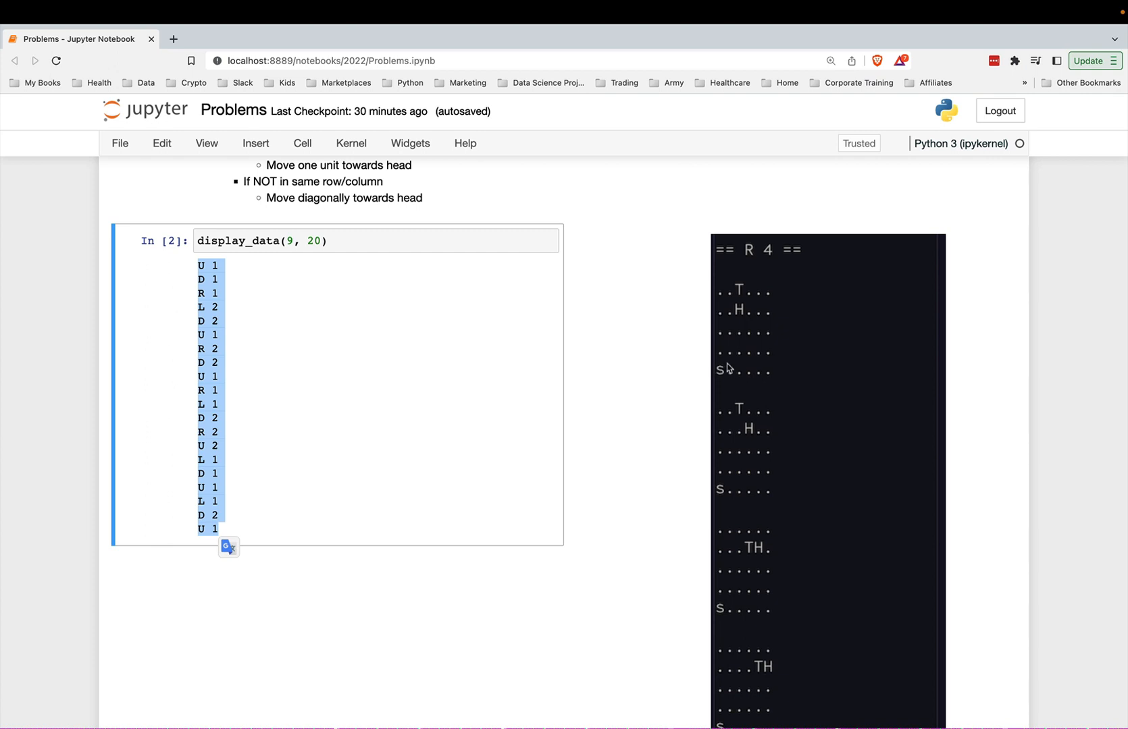
{"action": "mouse_move", "coordinate": [757, 305]}
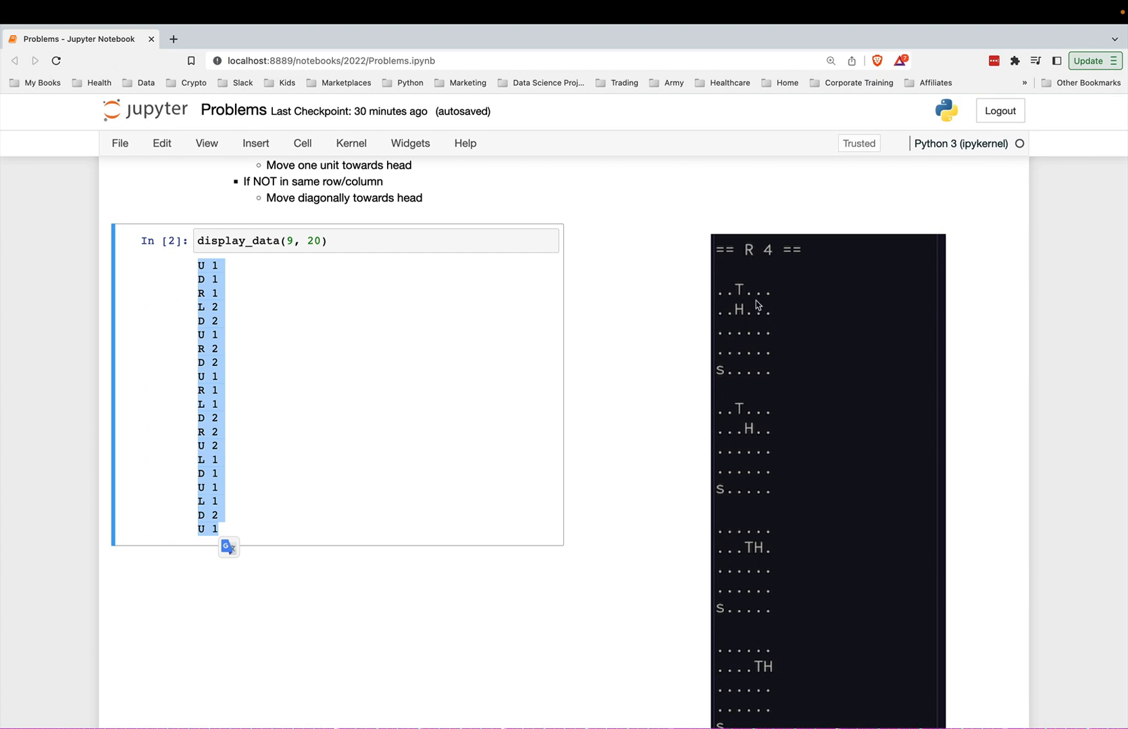
{"action": "mouse_move", "coordinate": [743, 438]}
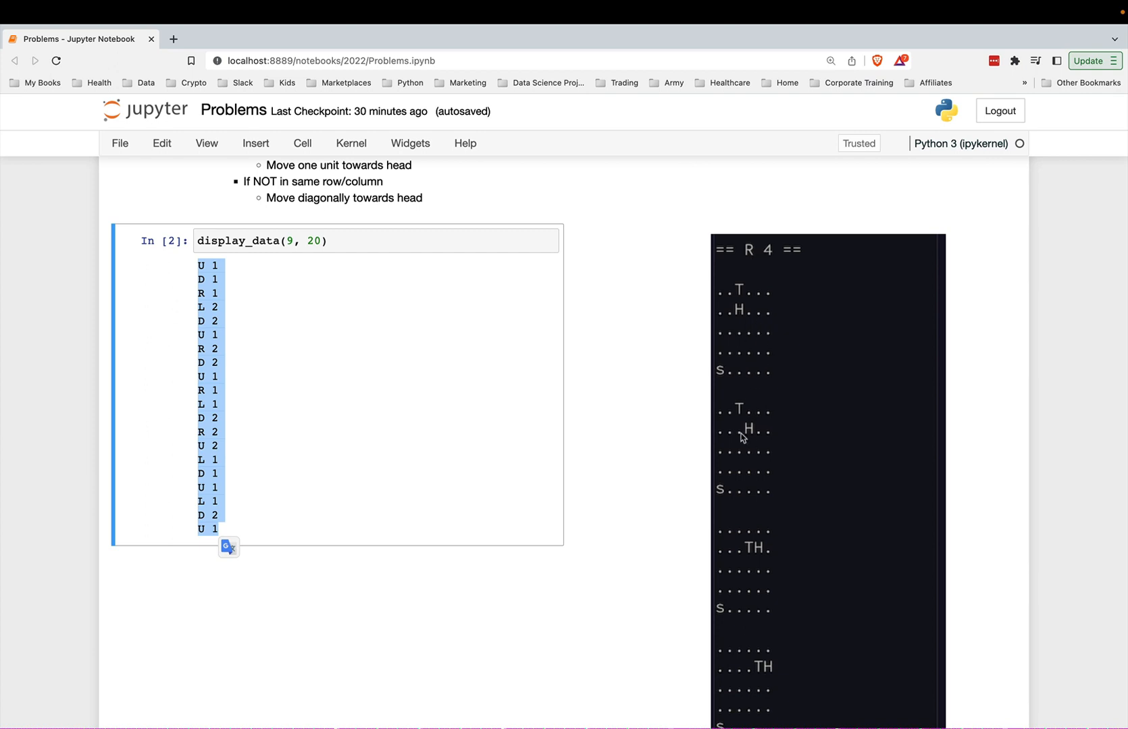
{"action": "mouse_move", "coordinate": [728, 271]}
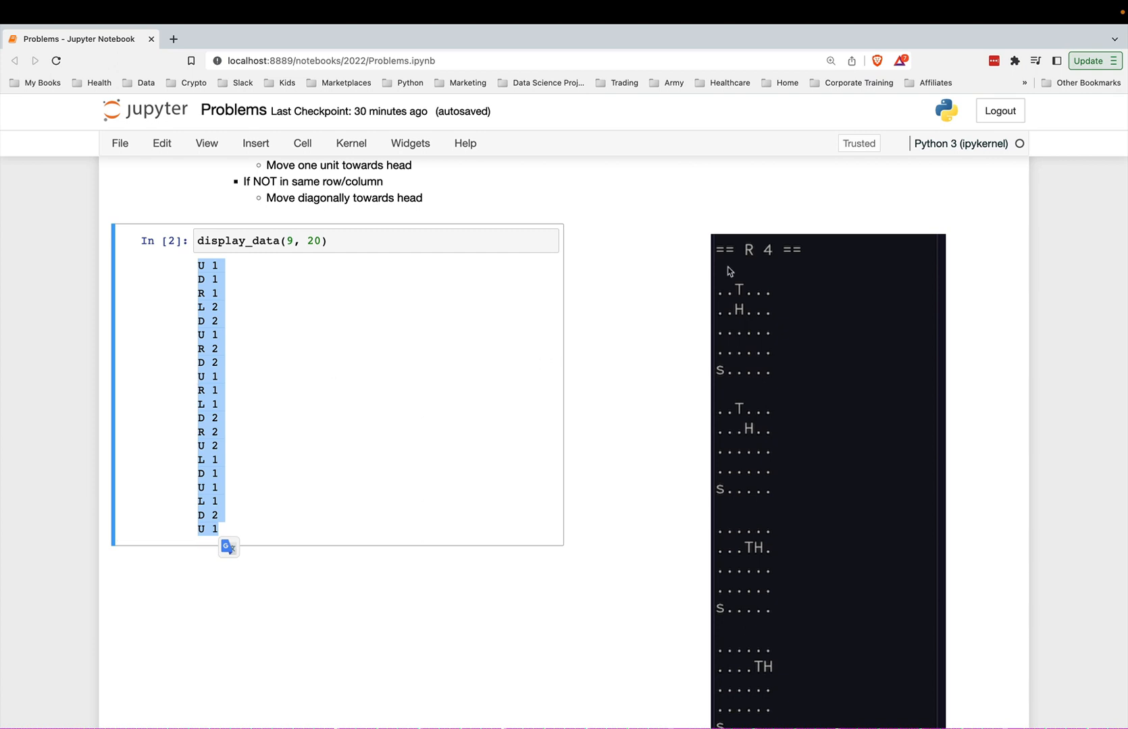
{"action": "mouse_move", "coordinate": [766, 444]}
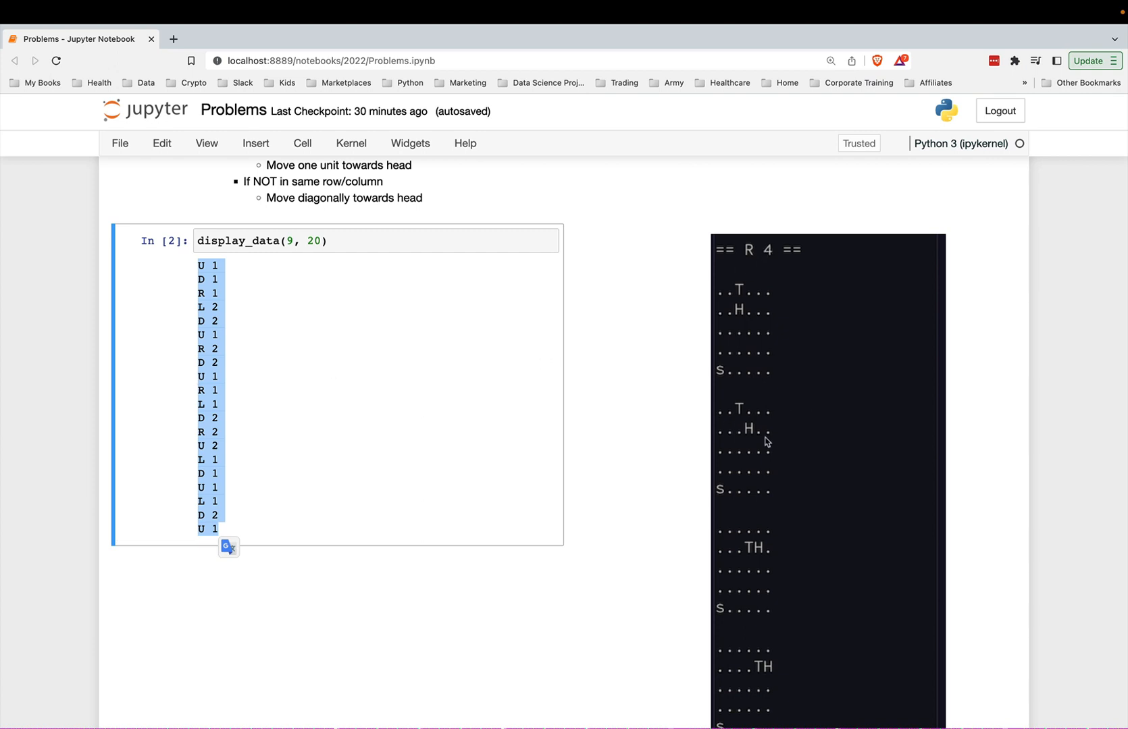
{"action": "mouse_move", "coordinate": [743, 413]}
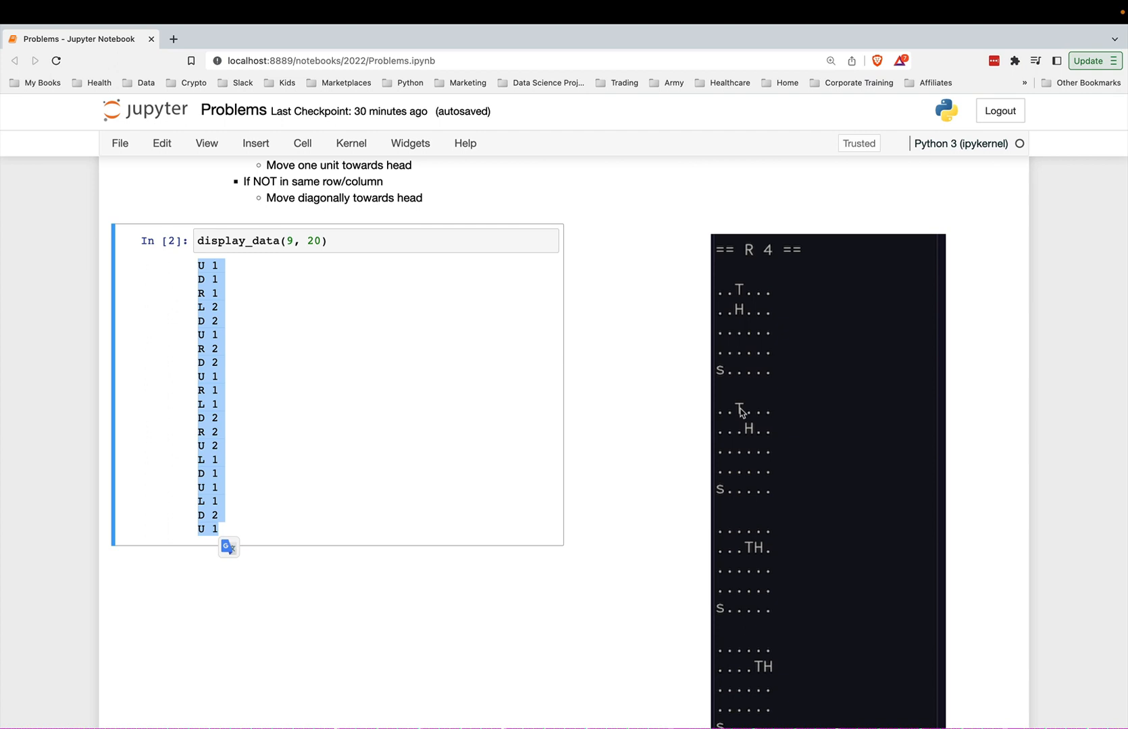
{"action": "mouse_move", "coordinate": [739, 409]}
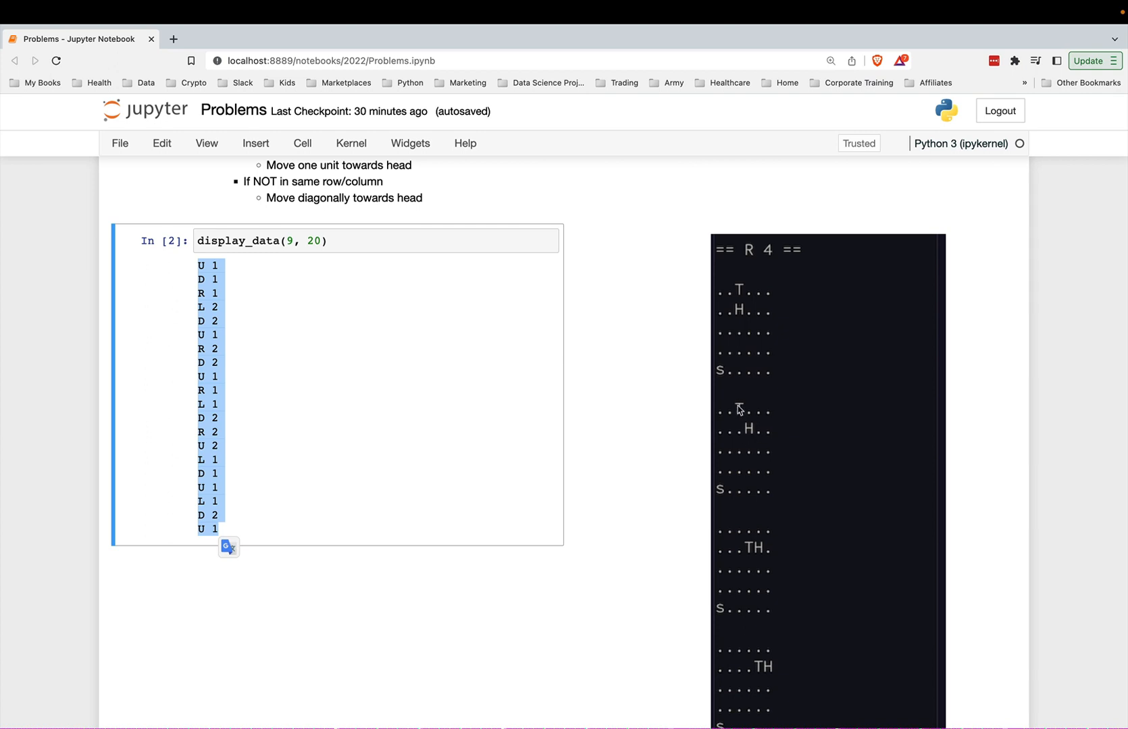
{"action": "mouse_move", "coordinate": [751, 448]}
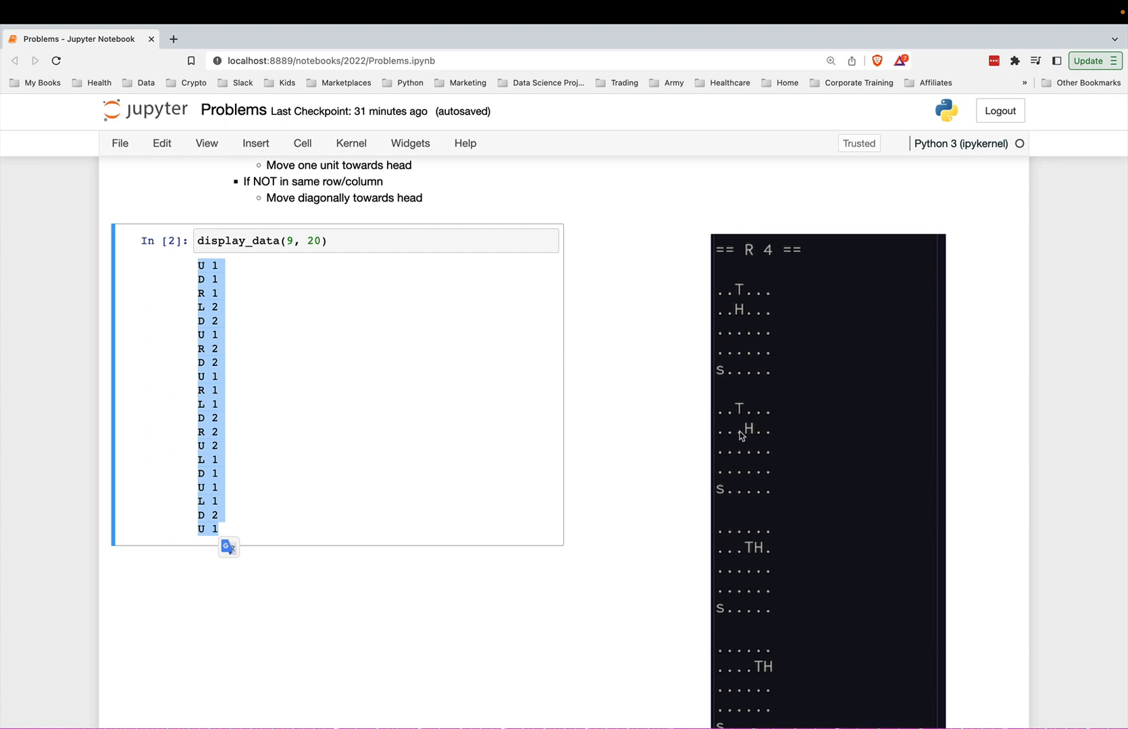
{"action": "mouse_move", "coordinate": [744, 411]}
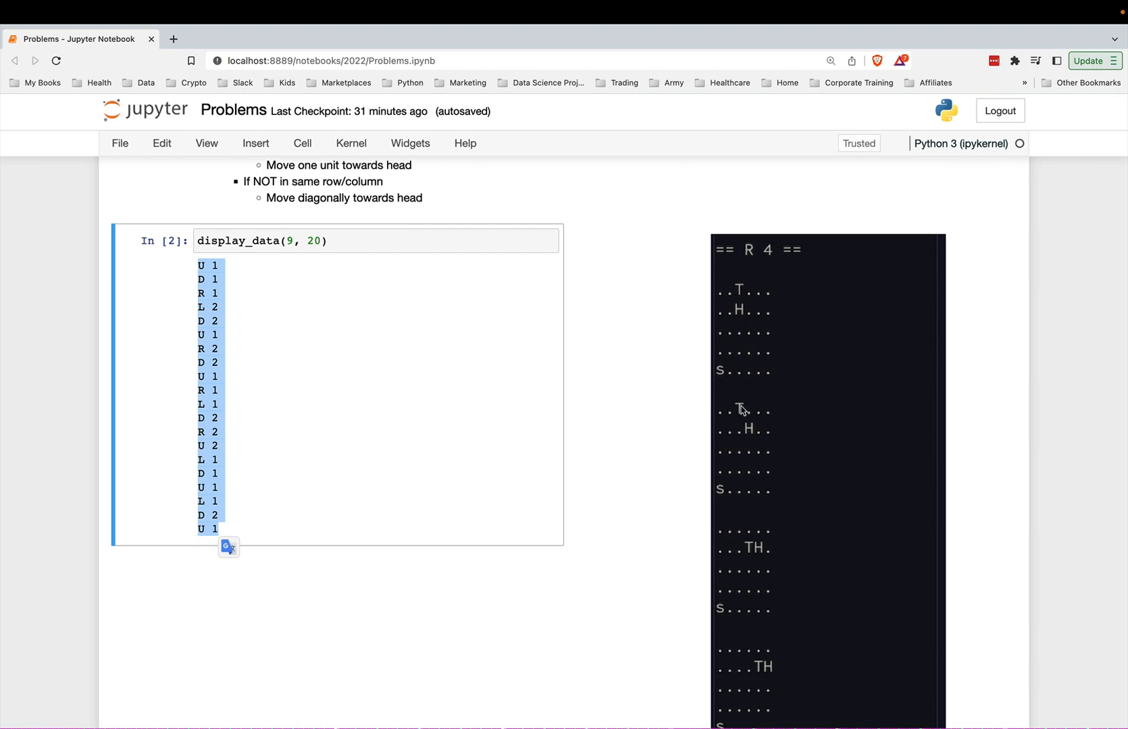
{"action": "mouse_move", "coordinate": [749, 552]}
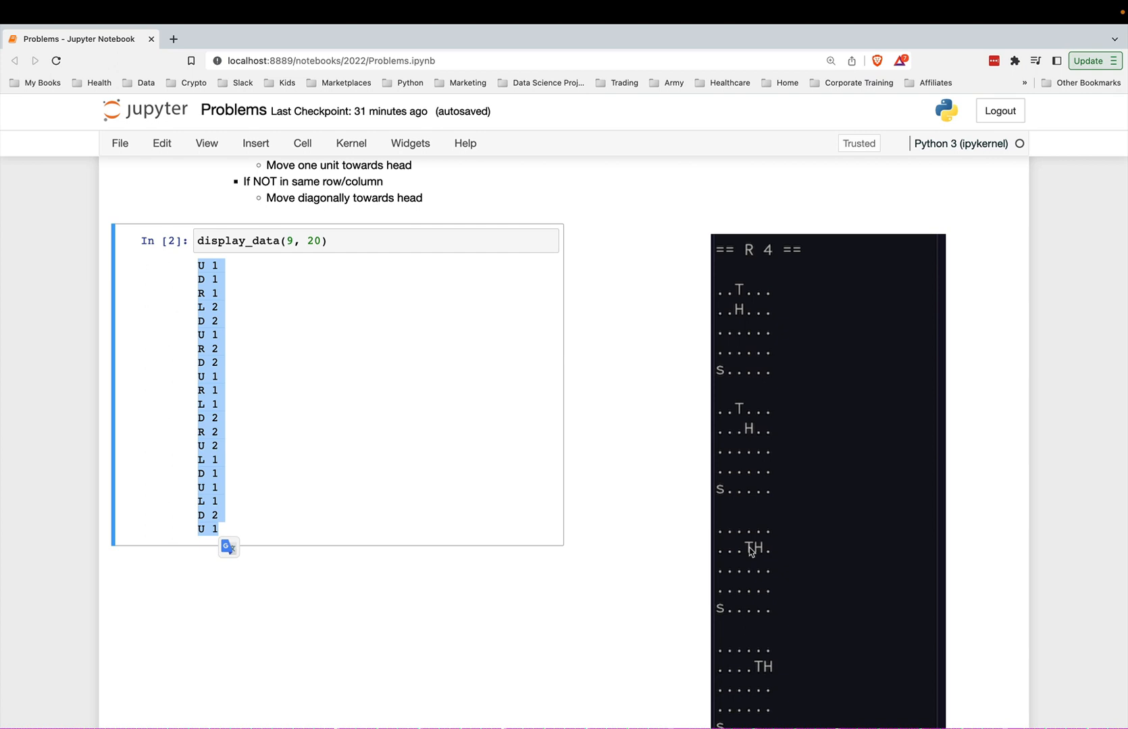
{"action": "scroll", "scroll_direction": "down", "scroll_amount": 3}
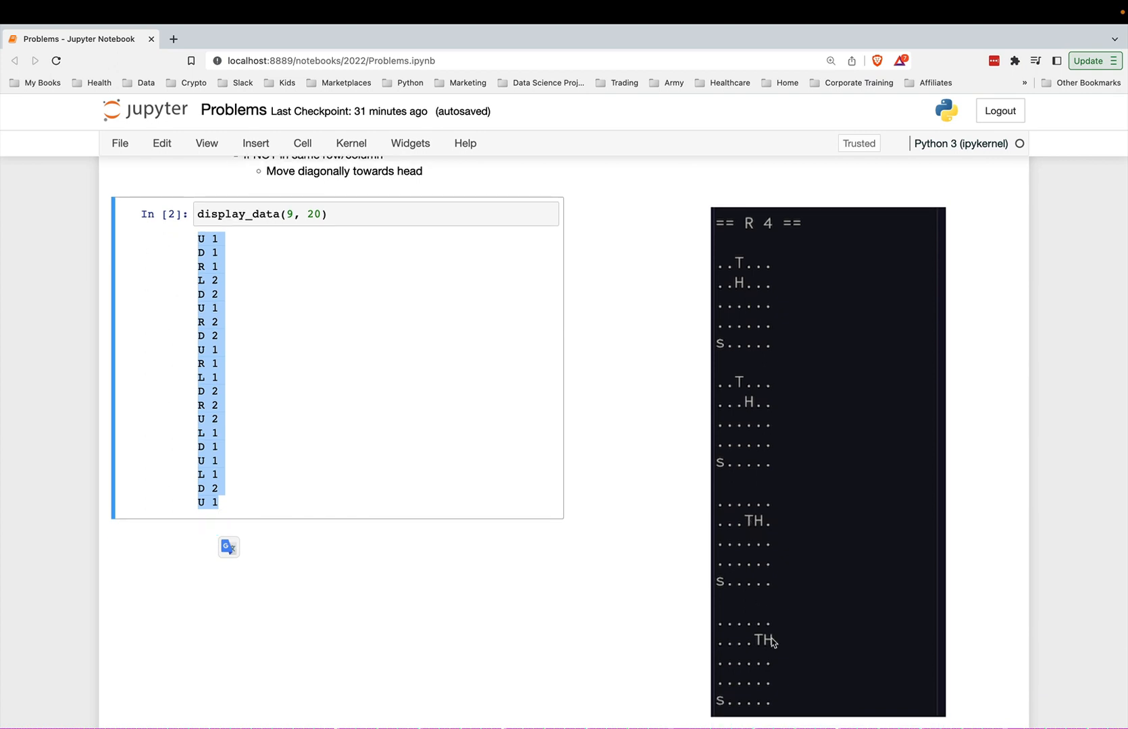
{"action": "mouse_move", "coordinate": [760, 648]}
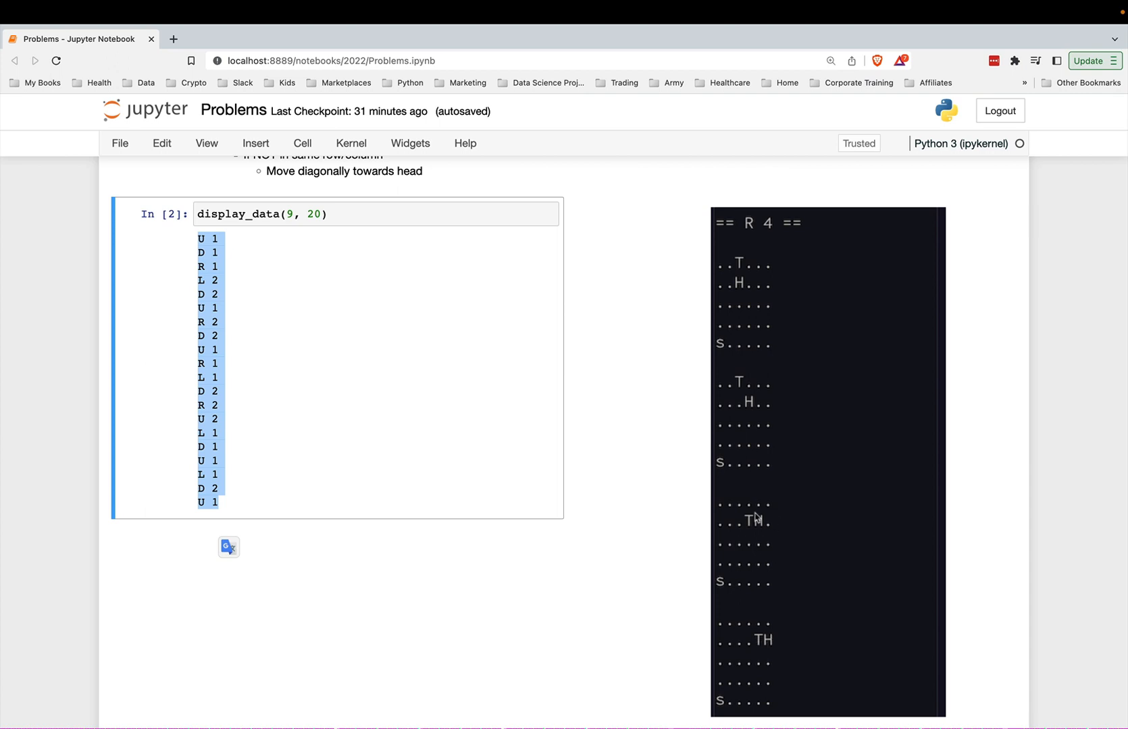
{"action": "scroll", "scroll_direction": "down", "scroll_amount": 3}
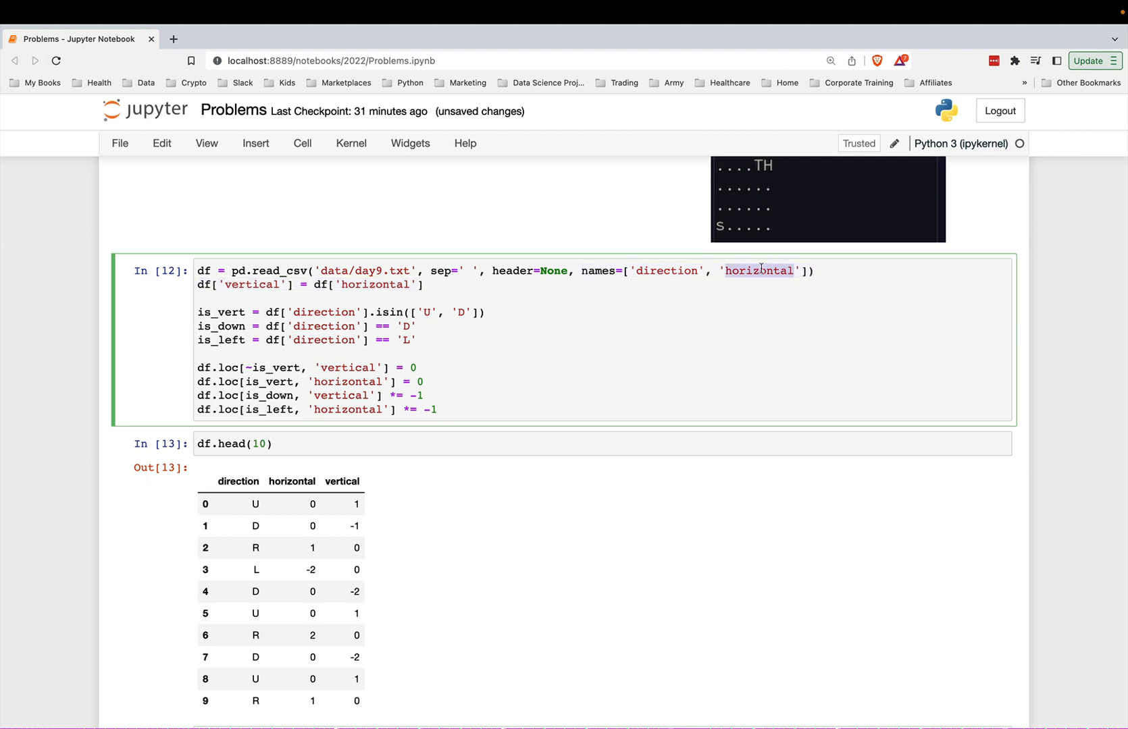
{"action": "left_click", "coordinate": [425, 284]}
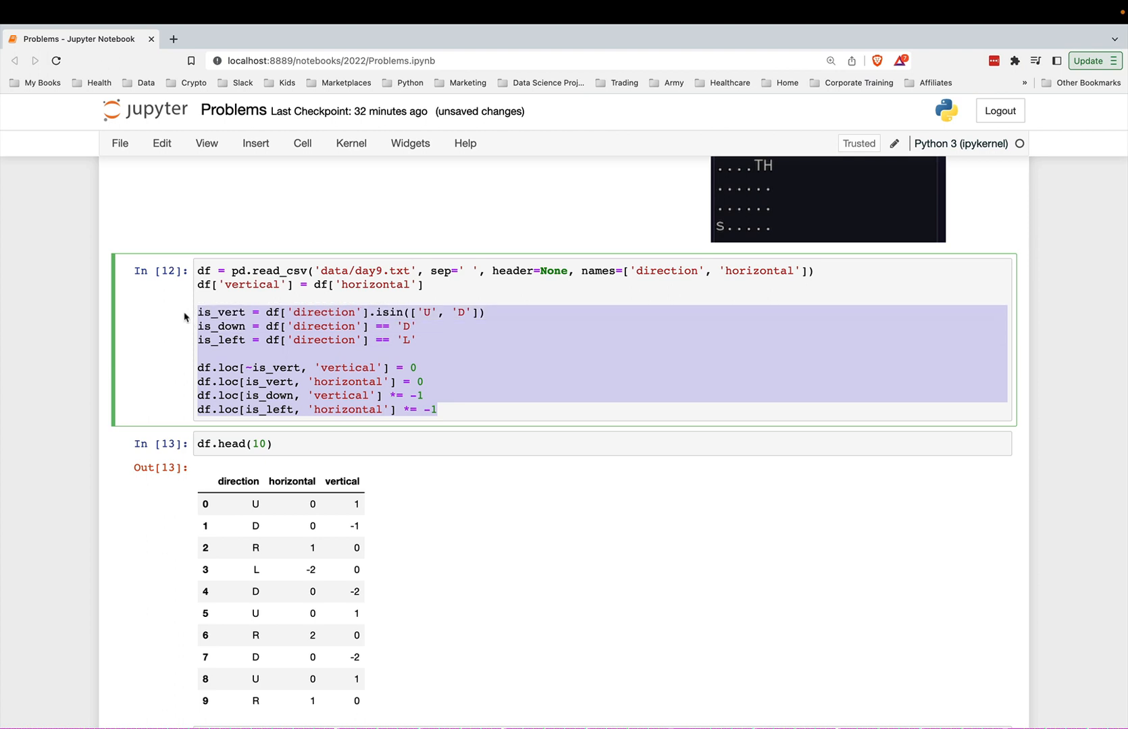
{"action": "mouse_move", "coordinate": [298, 537]}
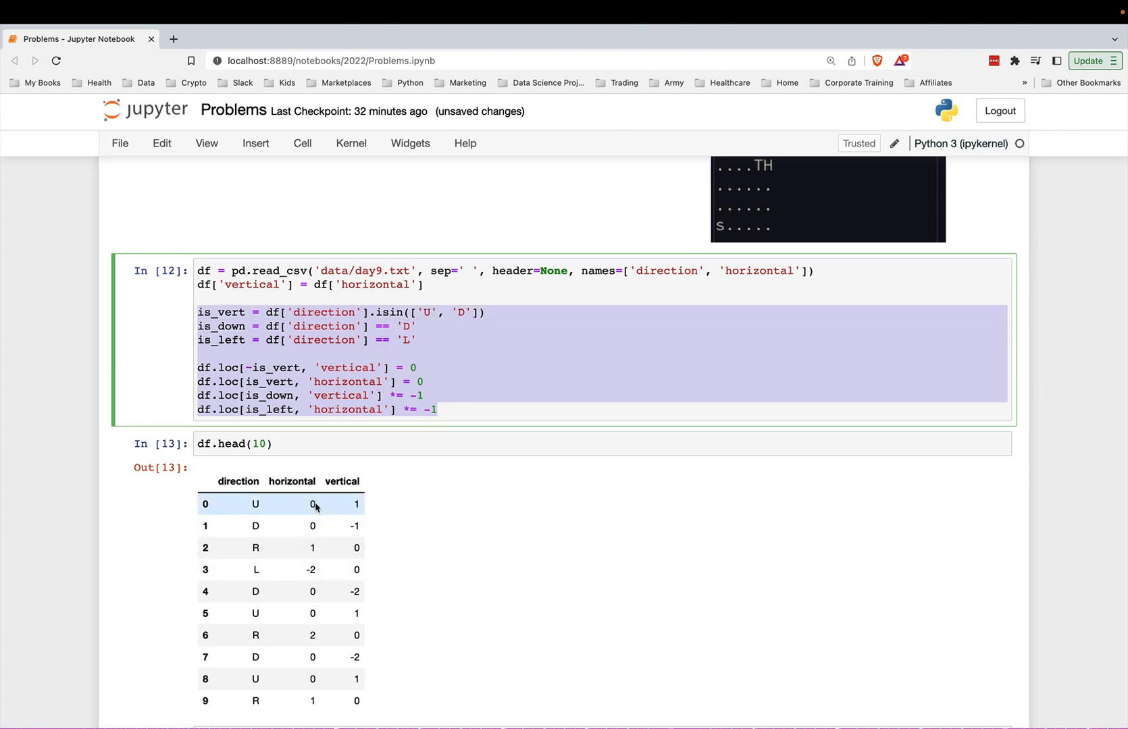
{"action": "scroll", "scroll_direction": "down", "scroll_amount": 3}
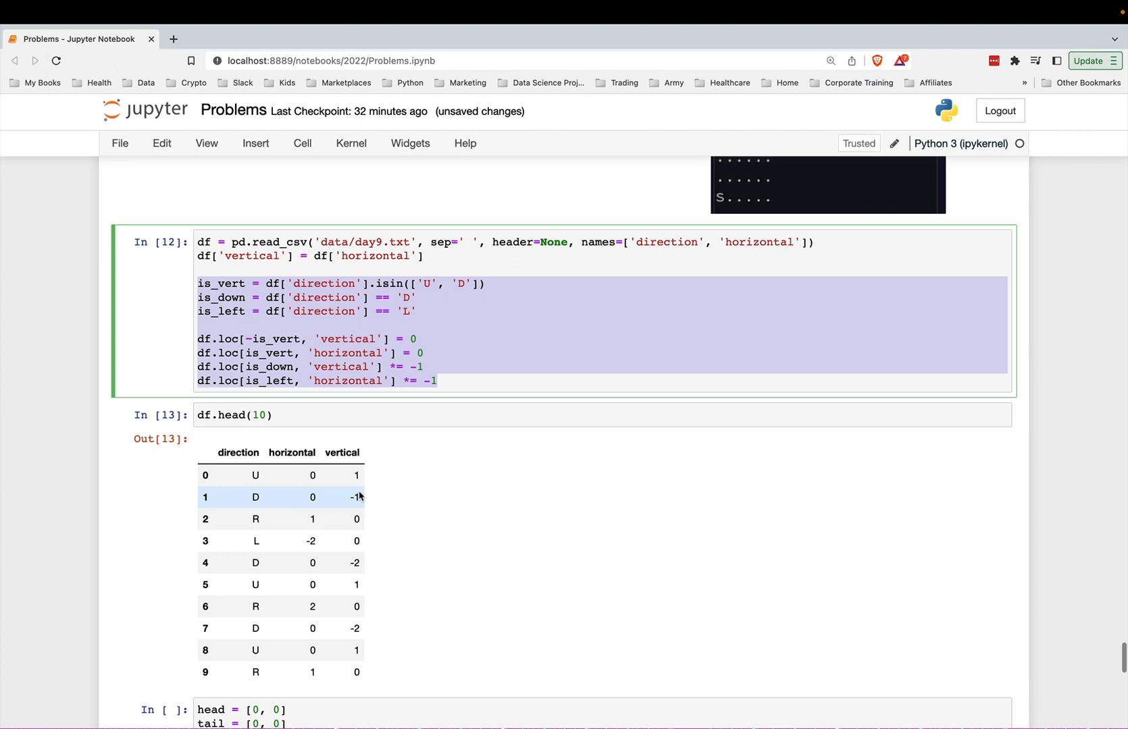
{"action": "mouse_move", "coordinate": [274, 506]}
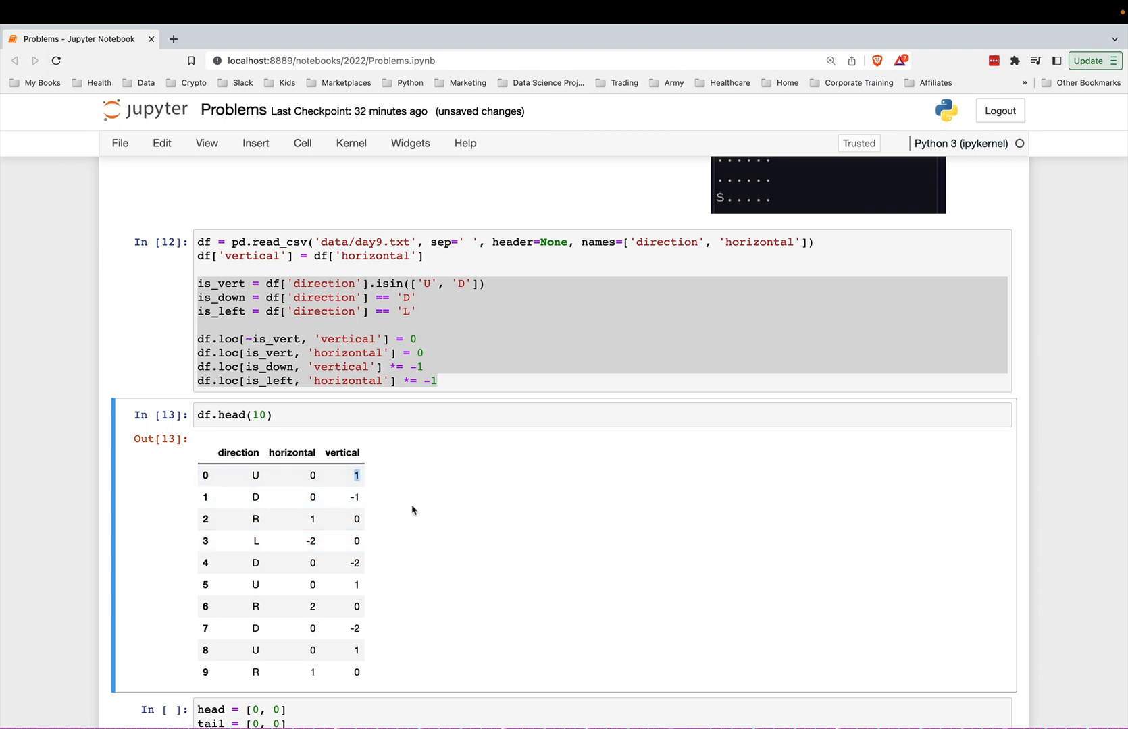
{"action": "scroll", "scroll_direction": "up", "scroll_amount": 3}
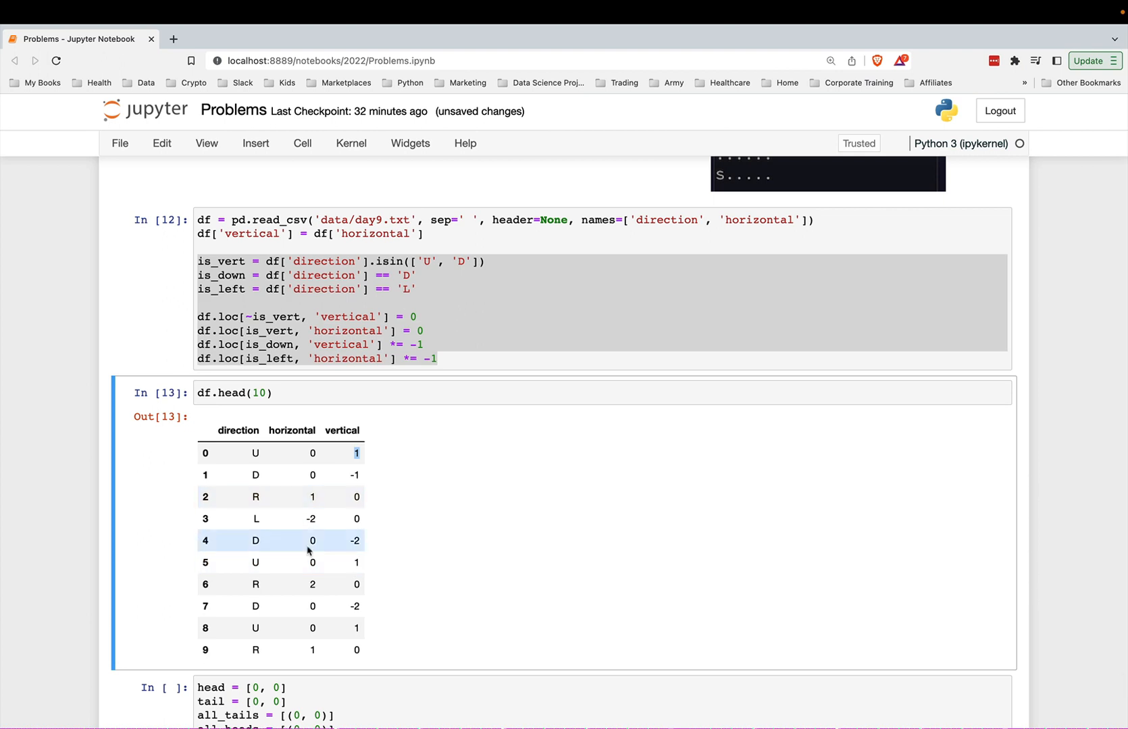
{"action": "mouse_move", "coordinate": [256, 519]}
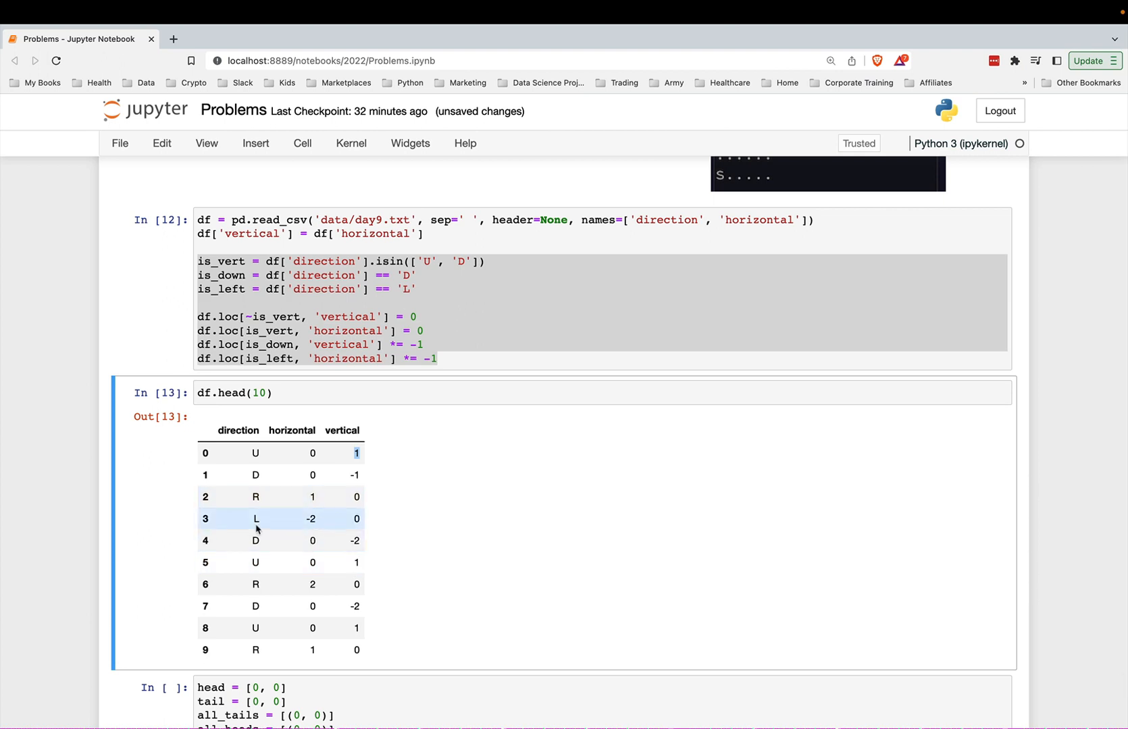
{"action": "scroll", "scroll_direction": "down", "scroll_amount": 3}
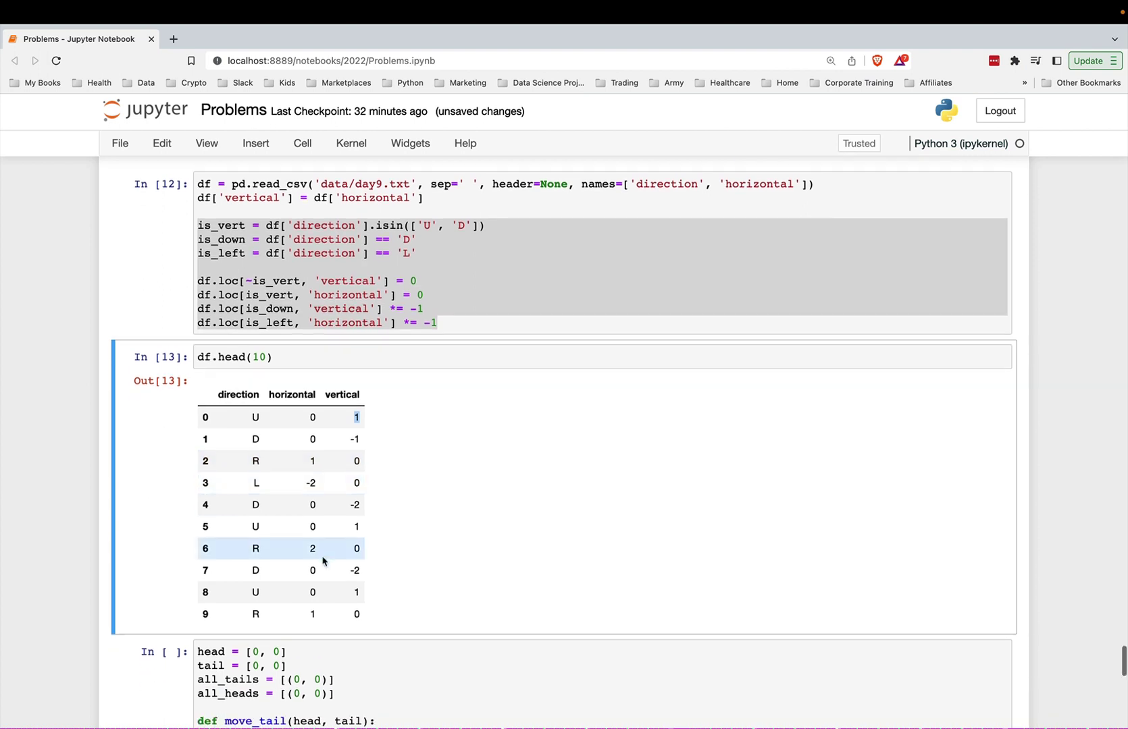
{"action": "scroll", "scroll_direction": "down", "scroll_amount": 3}
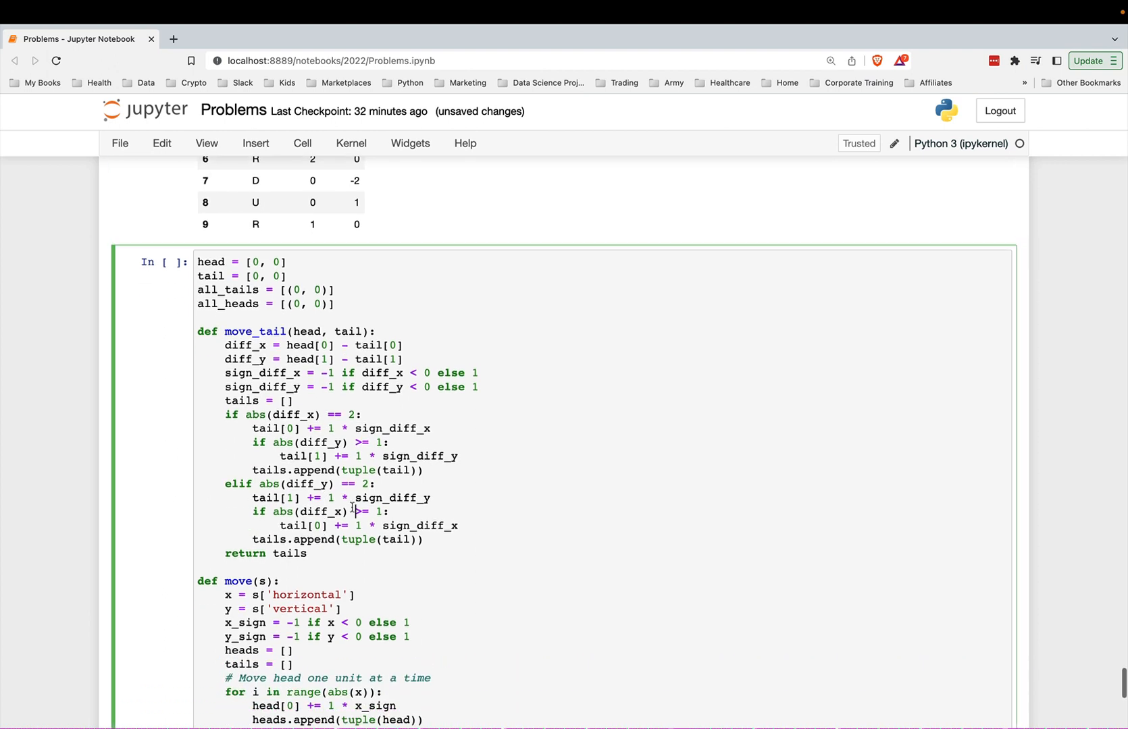
{"action": "scroll", "scroll_direction": "down", "scroll_amount": 3}
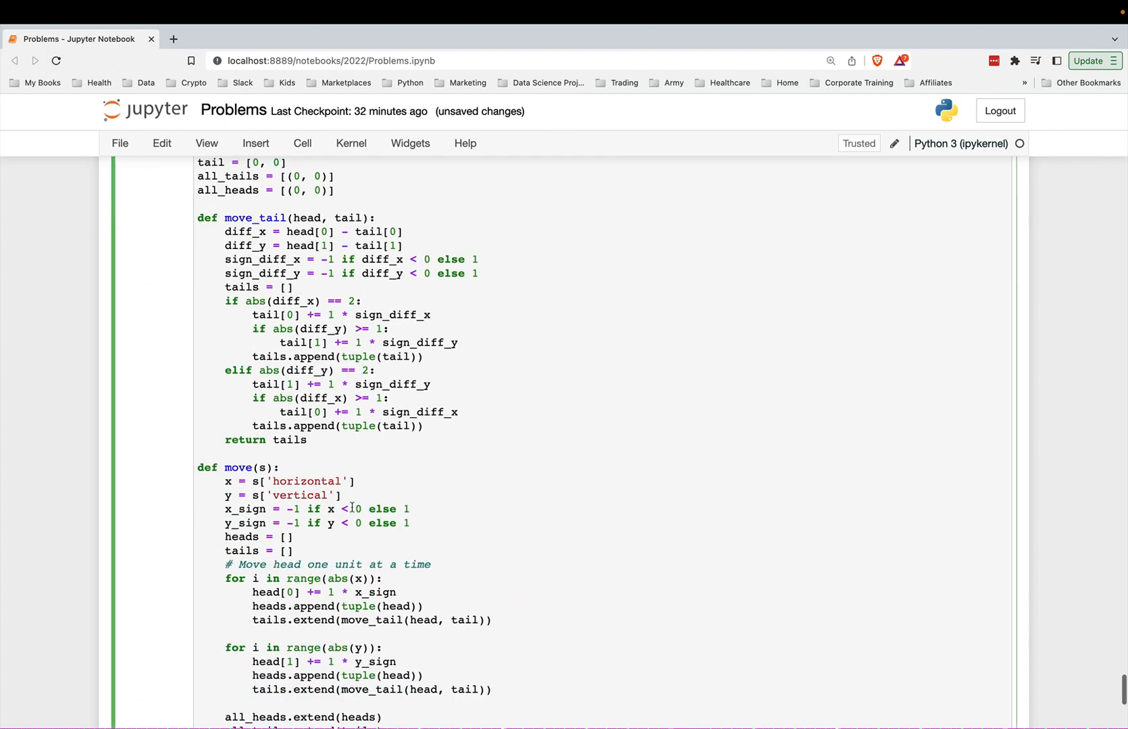
{"action": "scroll", "scroll_direction": "down", "scroll_amount": 3}
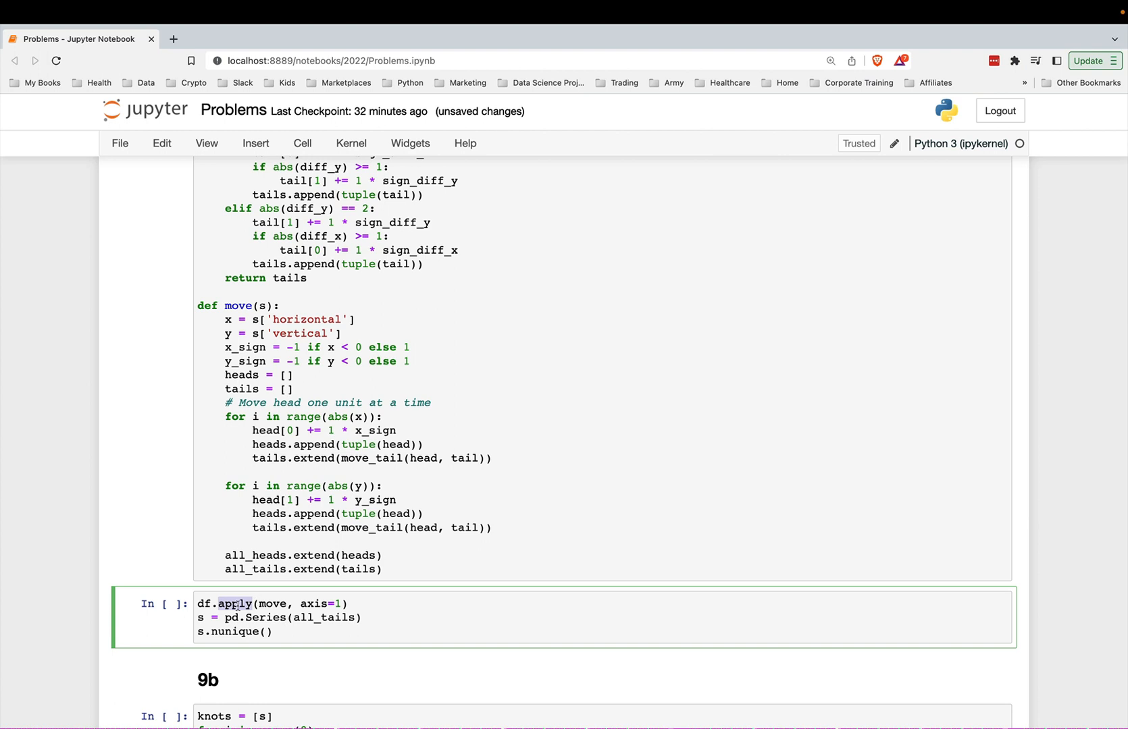
{"action": "scroll", "scroll_direction": "up", "scroll_amount": 3}
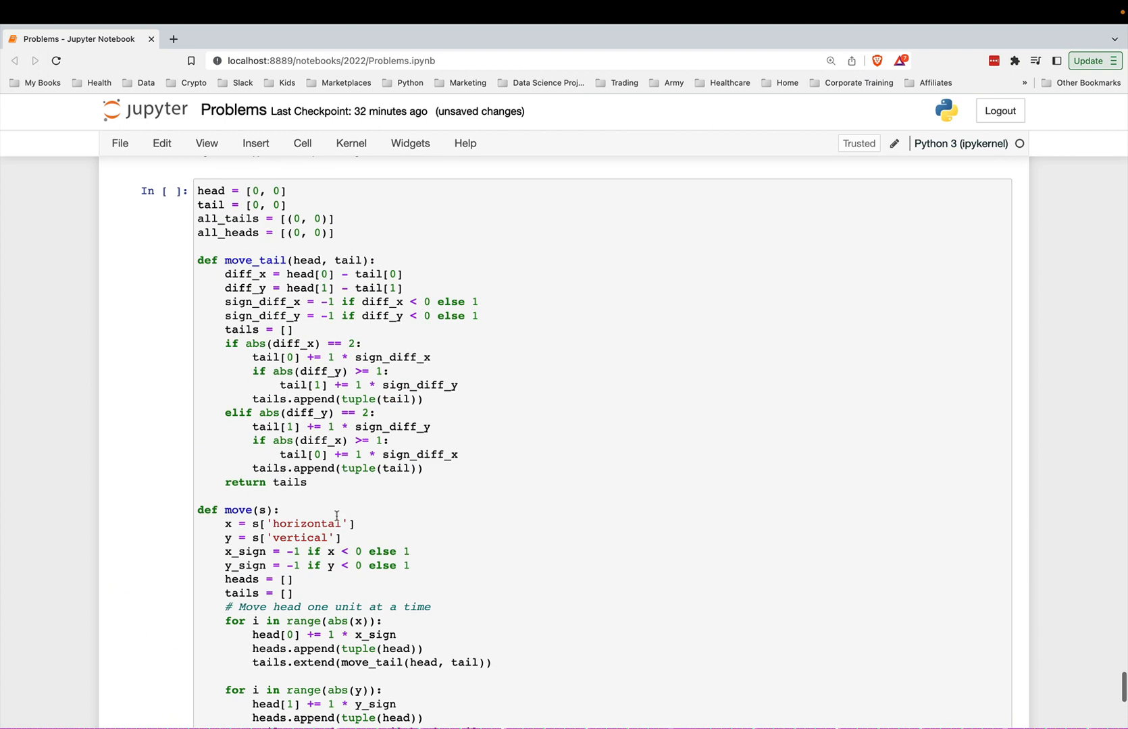
{"action": "scroll", "scroll_direction": "down", "scroll_amount": 3}
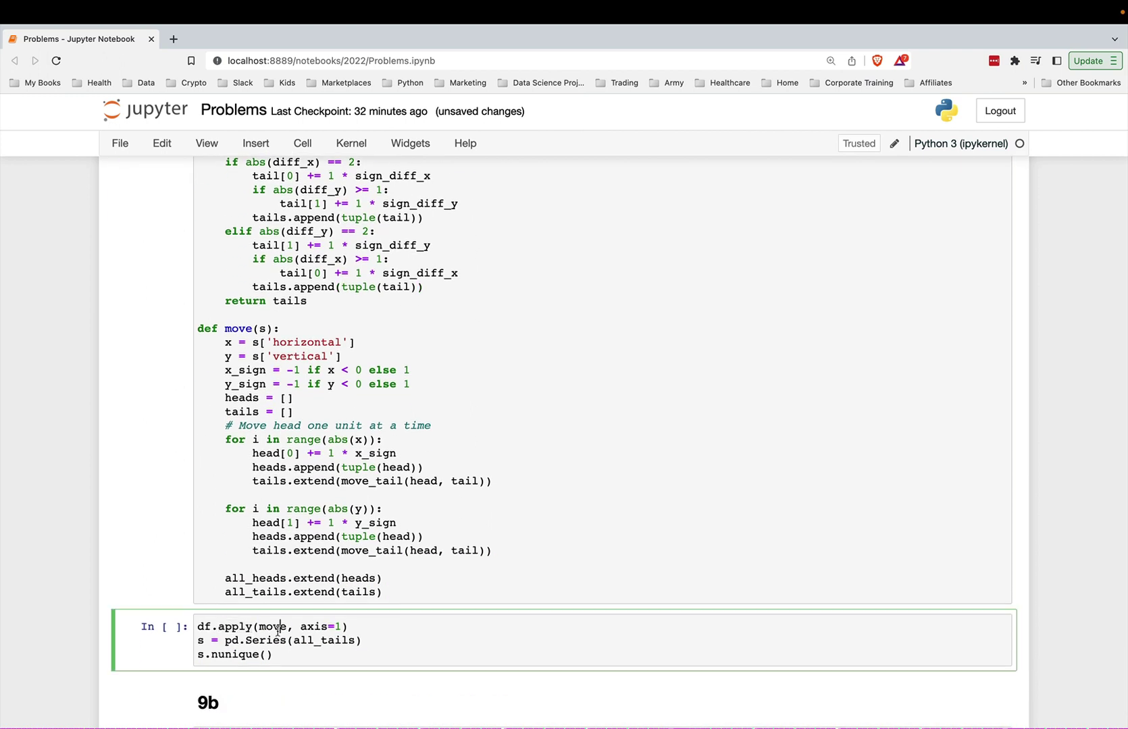
Execute the df.apply cell so s.nunique() reports 6332 unique tail positions.
{"action": "left_click", "coordinate": [244, 328]}
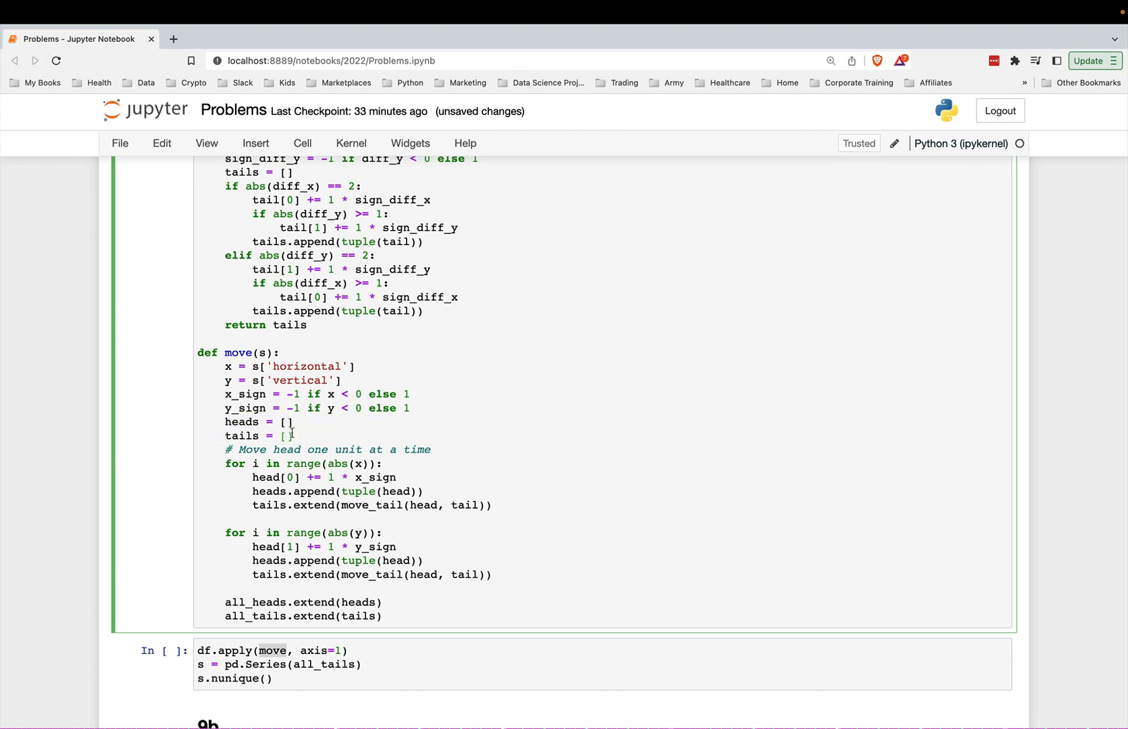
{"action": "scroll", "scroll_direction": "down", "scroll_amount": 3}
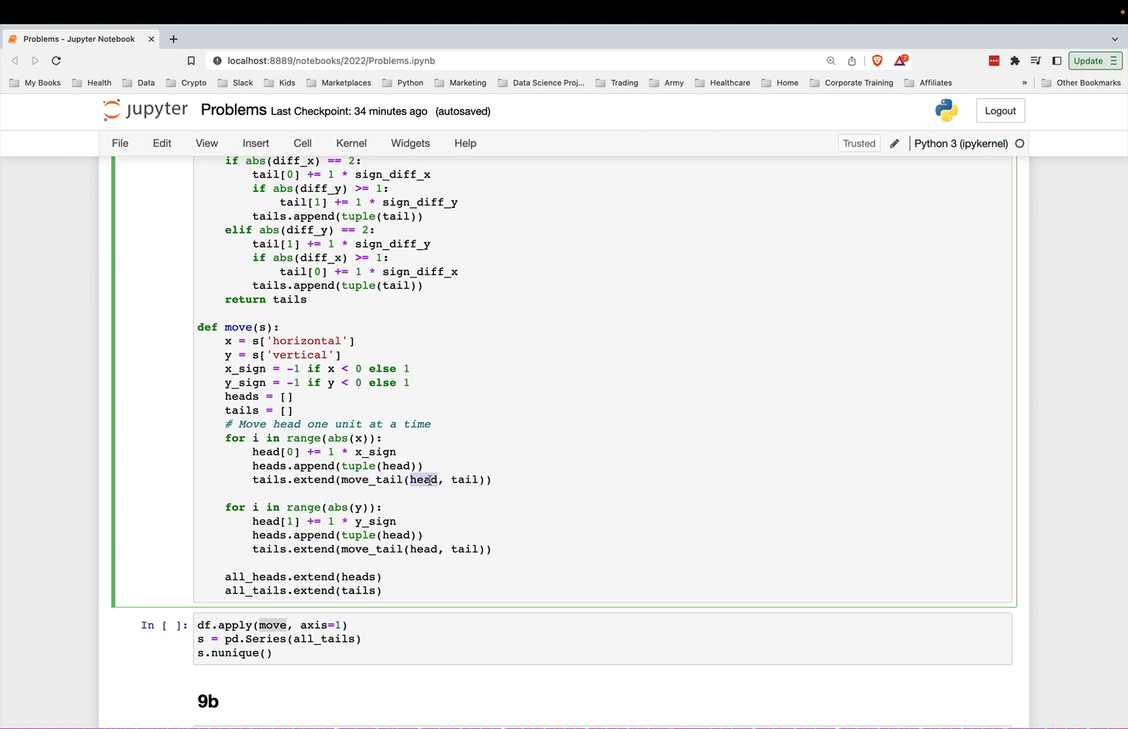
{"action": "scroll", "scroll_direction": "up", "scroll_amount": 3}
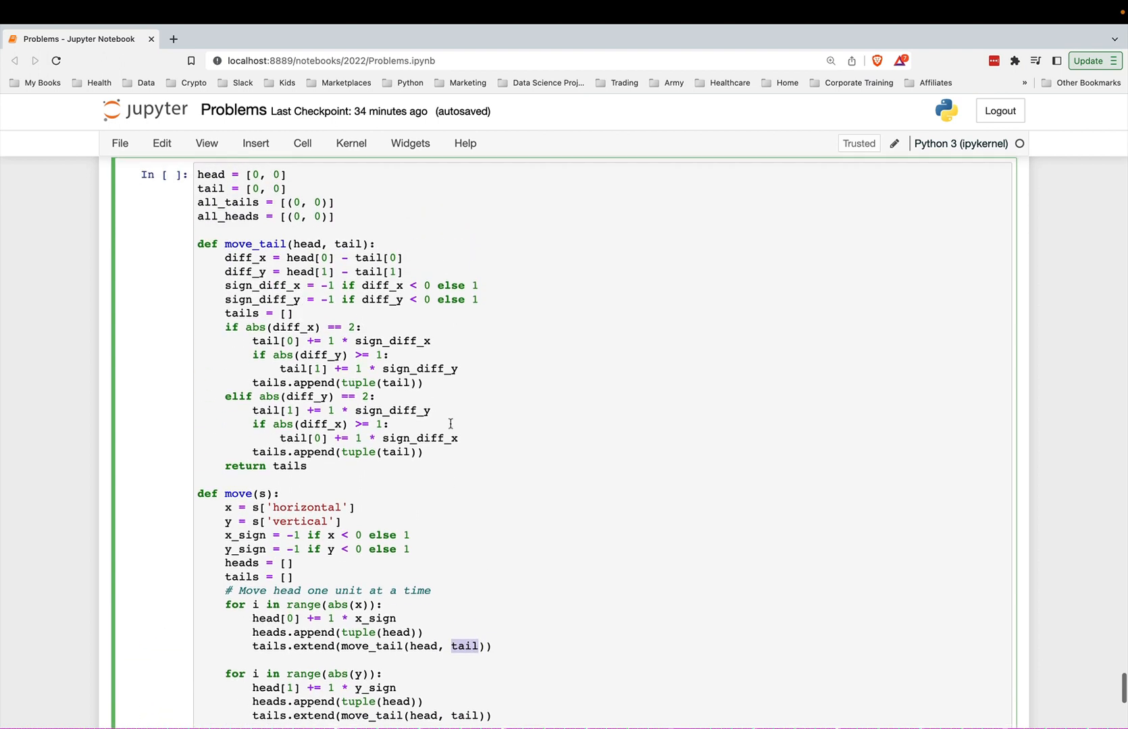
{"action": "scroll", "scroll_direction": "up", "scroll_amount": 3}
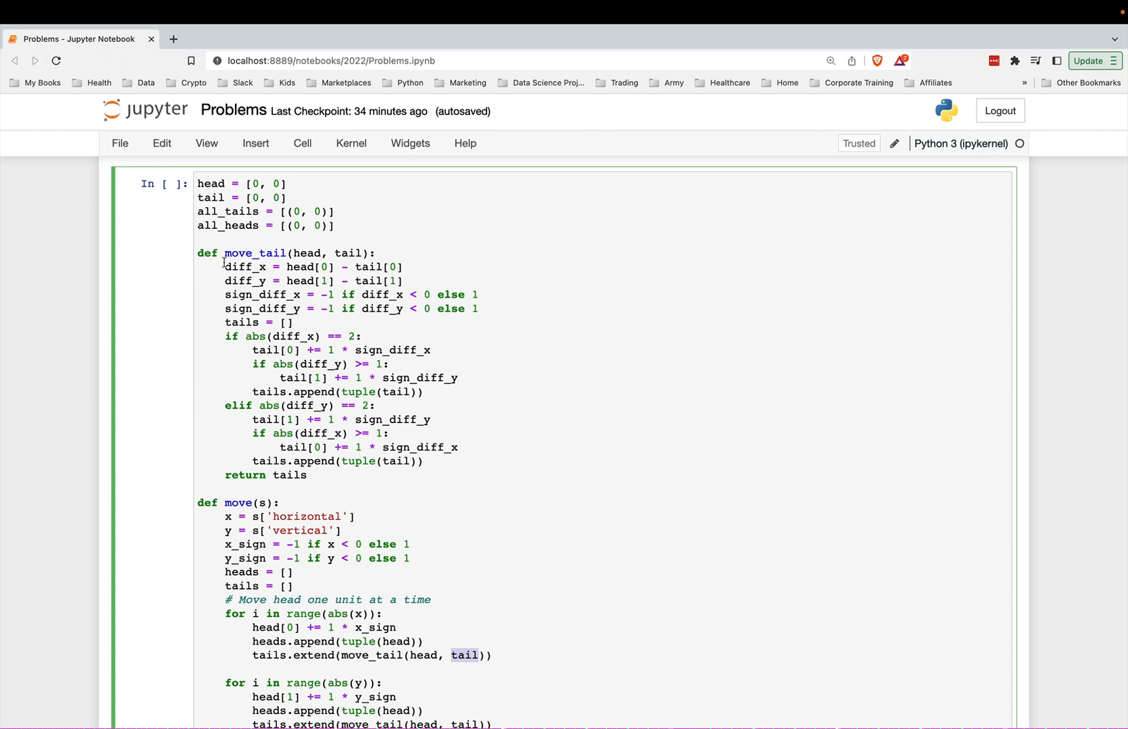
{"action": "scroll", "scroll_direction": "up", "scroll_amount": 3}
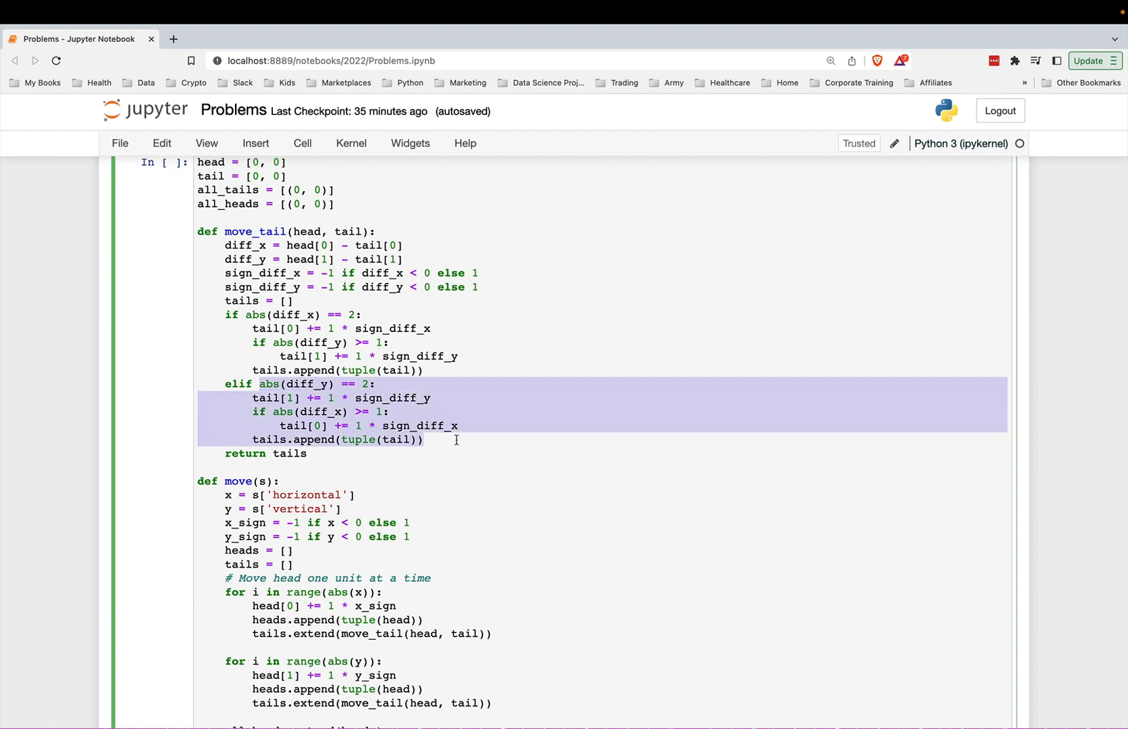
{"action": "left_click", "coordinate": [329, 425]}
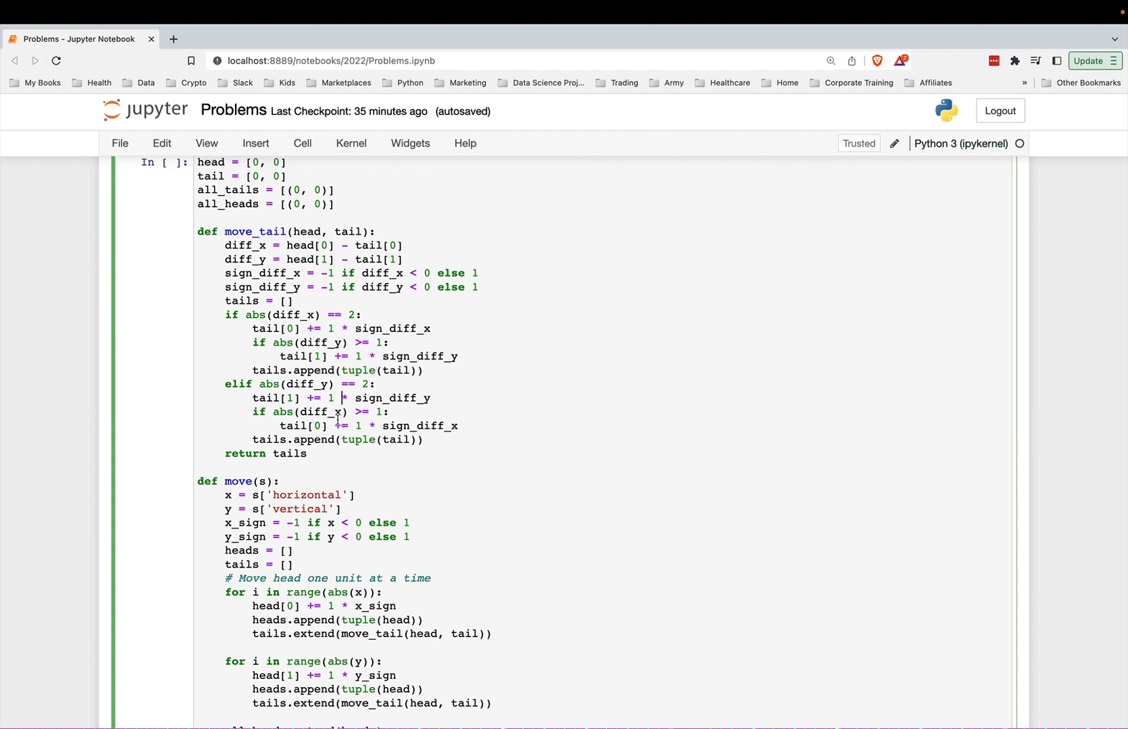
{"action": "scroll", "scroll_direction": "up", "scroll_amount": 3}
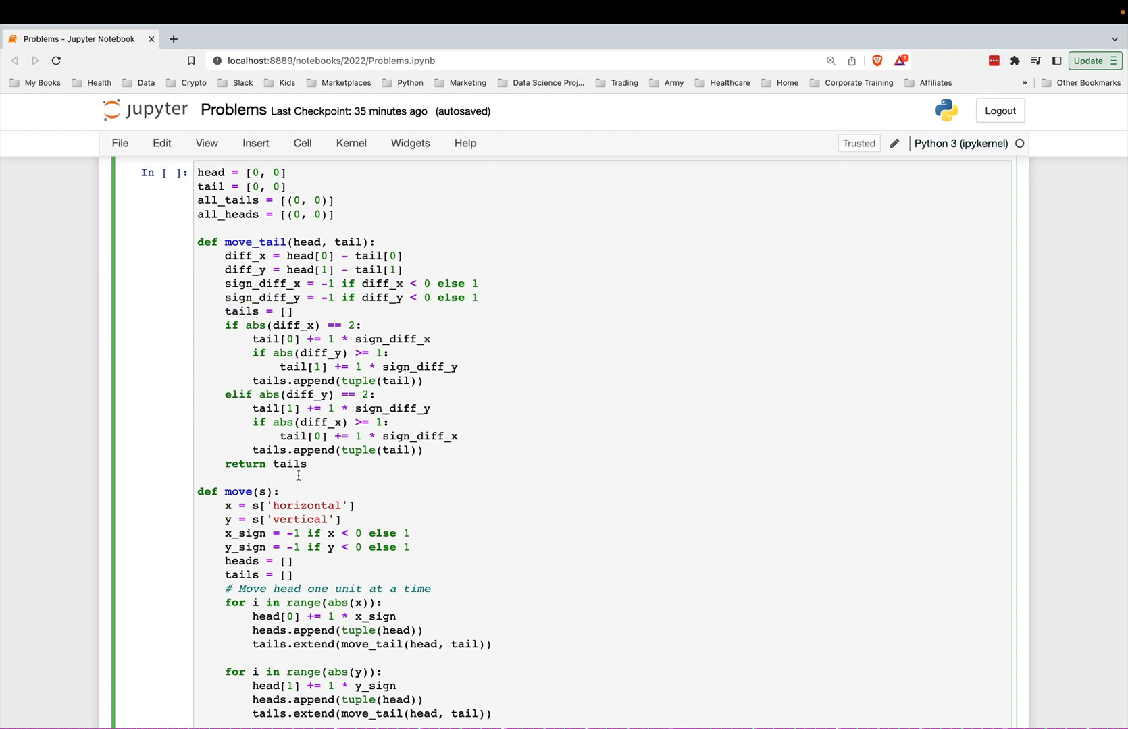
{"action": "scroll", "scroll_direction": "down", "scroll_amount": 3}
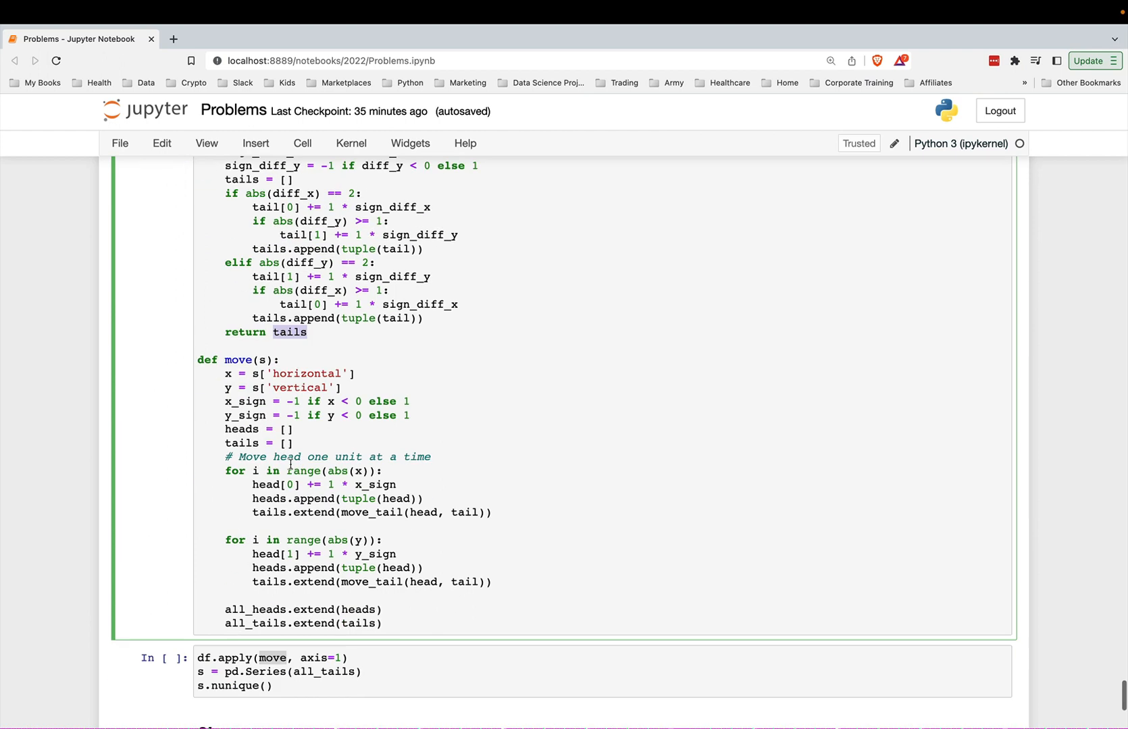
{"action": "scroll", "scroll_direction": "down", "scroll_amount": 3}
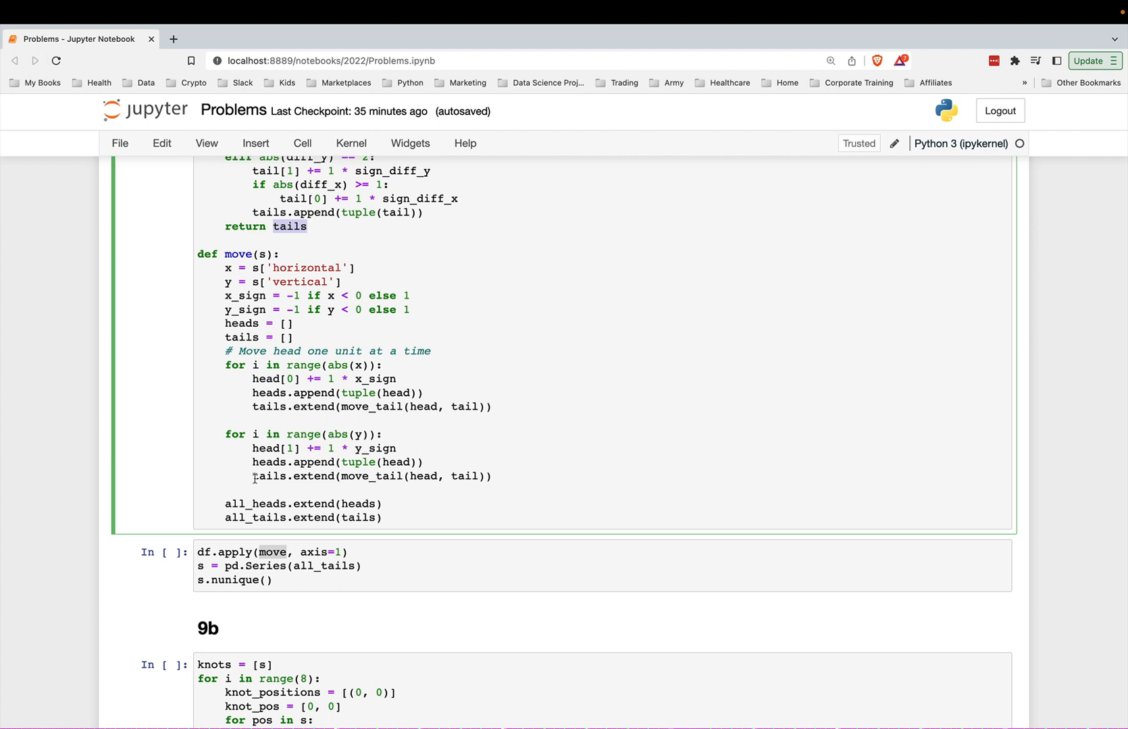
{"action": "scroll", "scroll_direction": "up", "scroll_amount": 3}
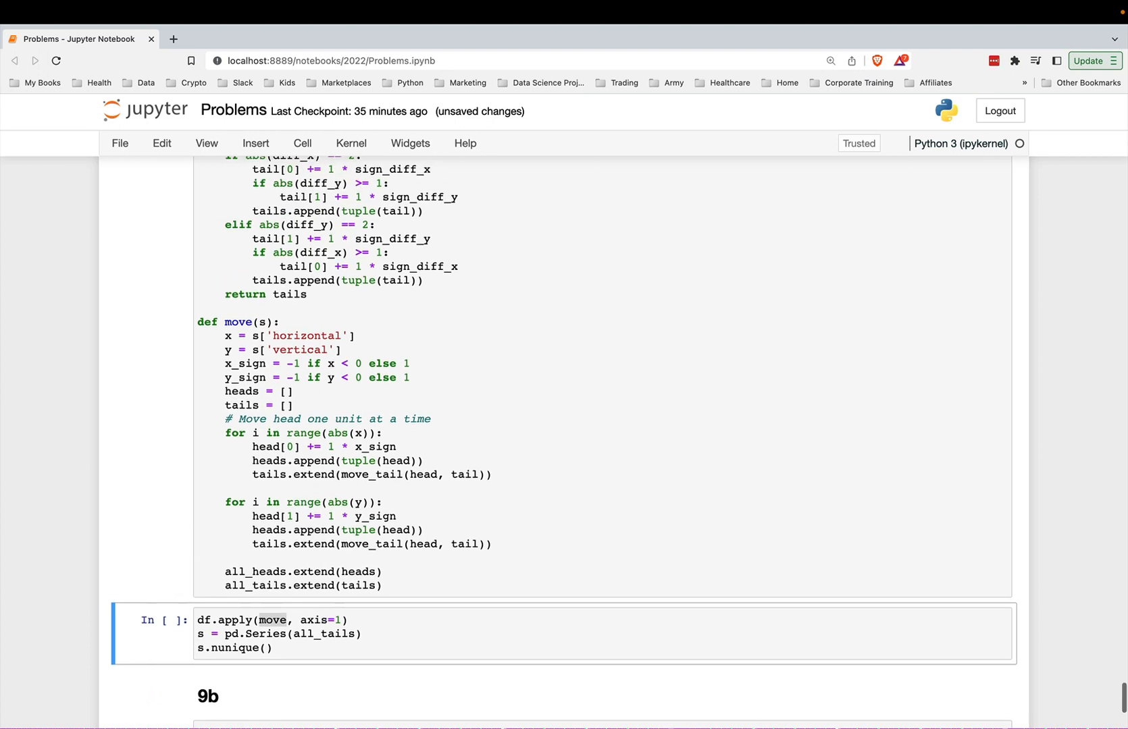
{"action": "scroll", "scroll_direction": "down", "scroll_amount": 3}
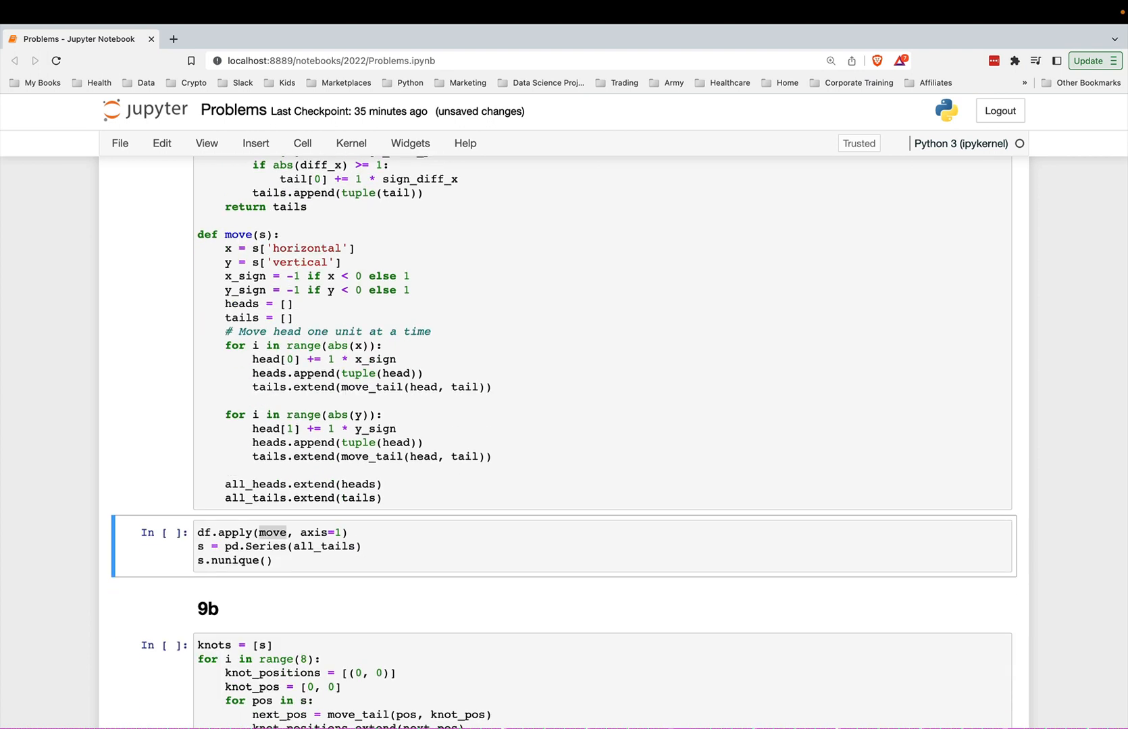
{"action": "scroll", "scroll_direction": "up", "scroll_amount": 3}
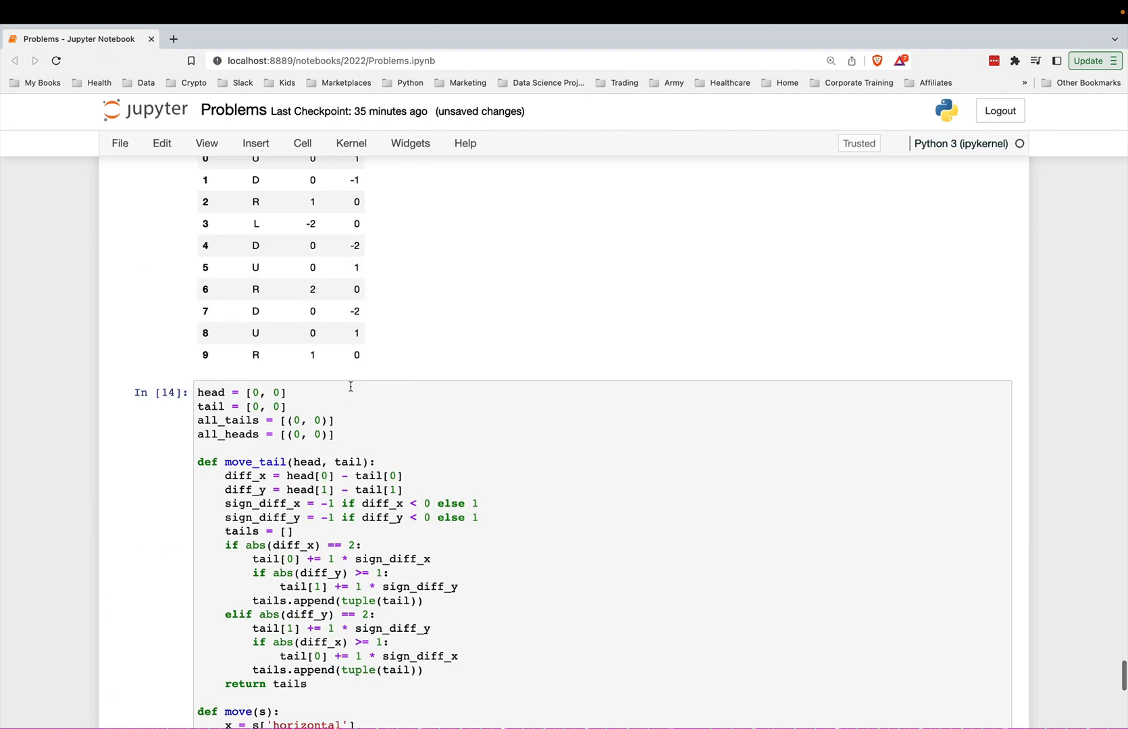
{"action": "scroll", "scroll_direction": "down", "scroll_amount": 3}
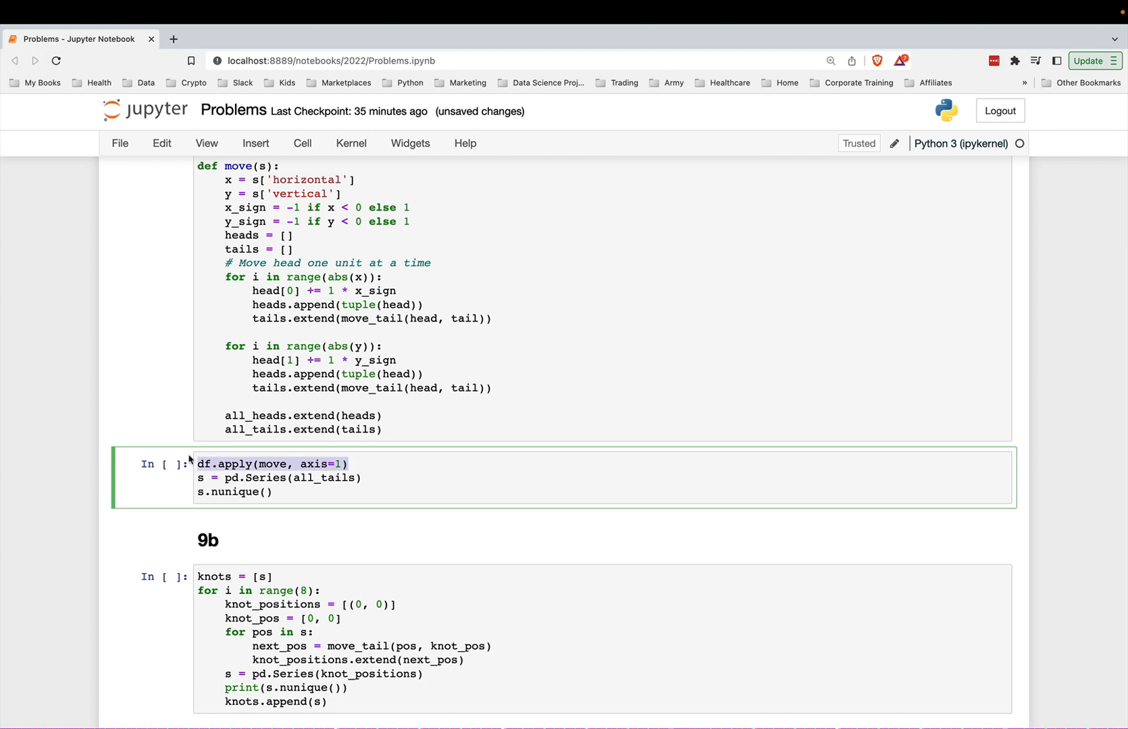
{"action": "scroll", "scroll_direction": "up", "scroll_amount": 3}
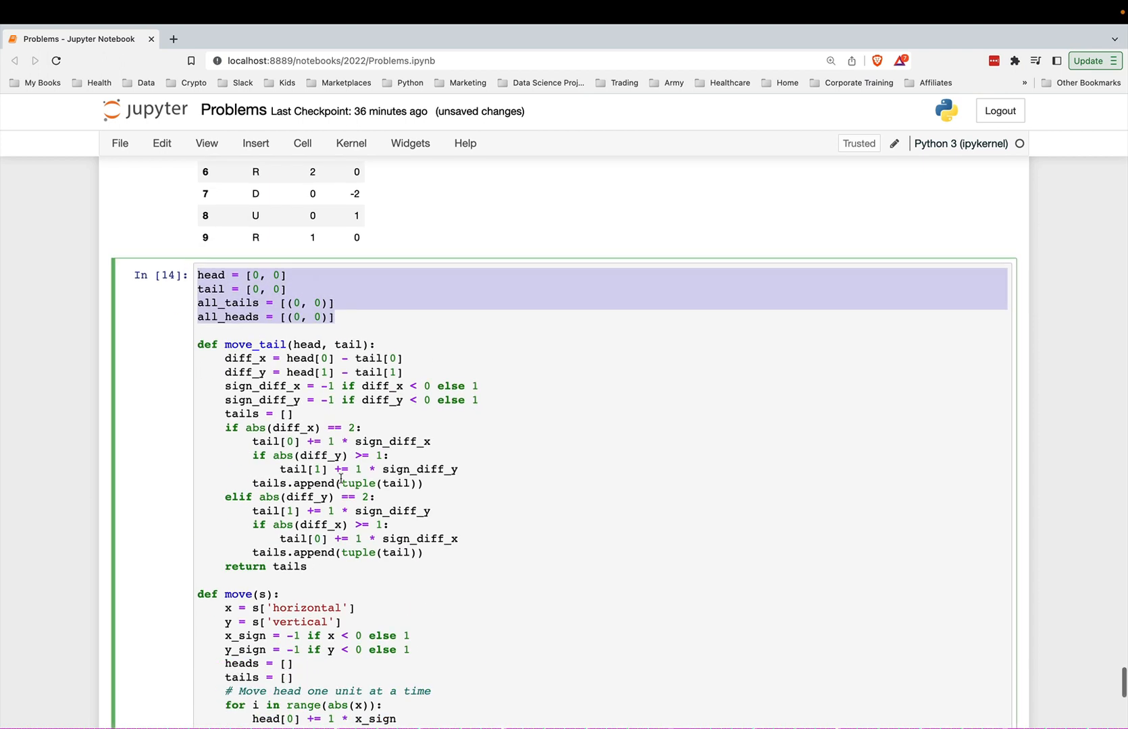
{"action": "scroll", "scroll_direction": "down", "scroll_amount": 3}
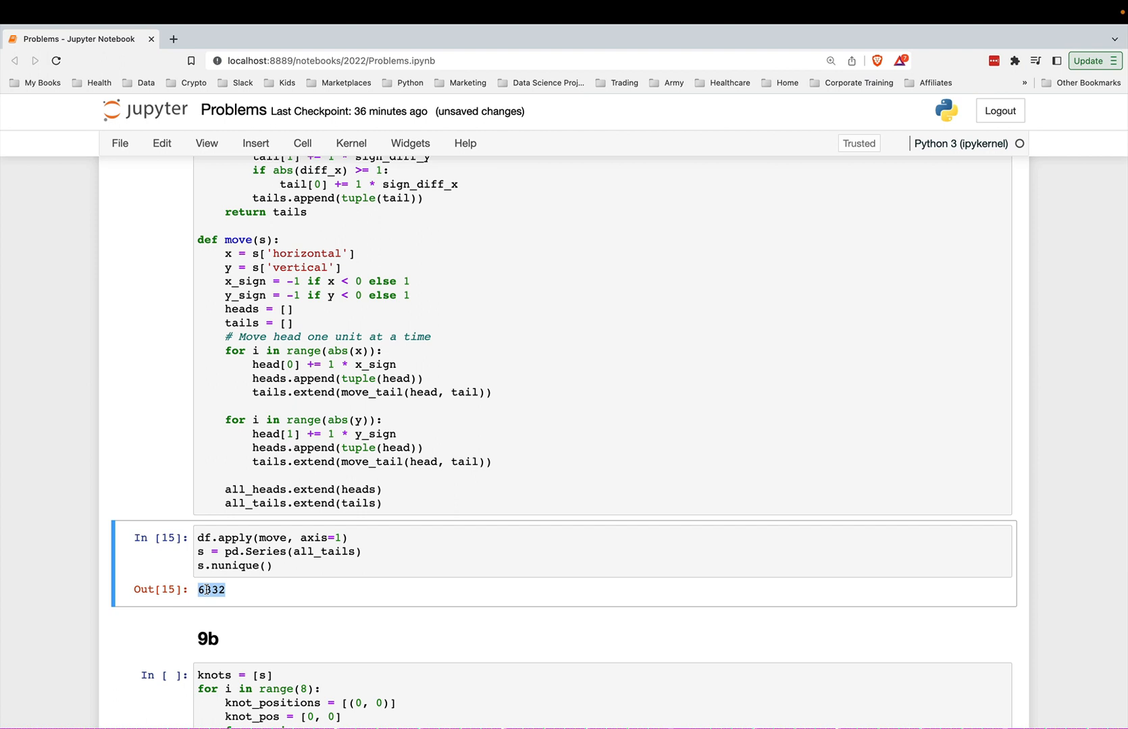
Scroll down toward the 9b multi-knot loop cell below the 6332 result.
{"action": "scroll", "scroll_direction": "down", "scroll_amount": 3}
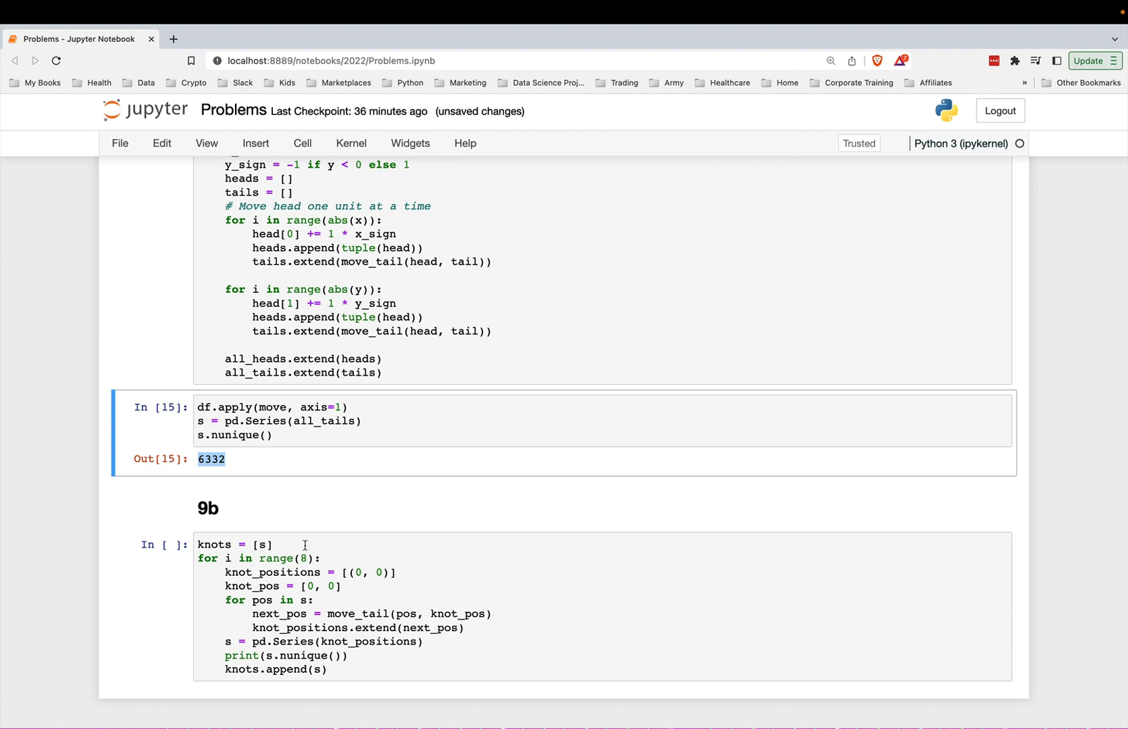
{"action": "mouse_move", "coordinate": [473, 521]}
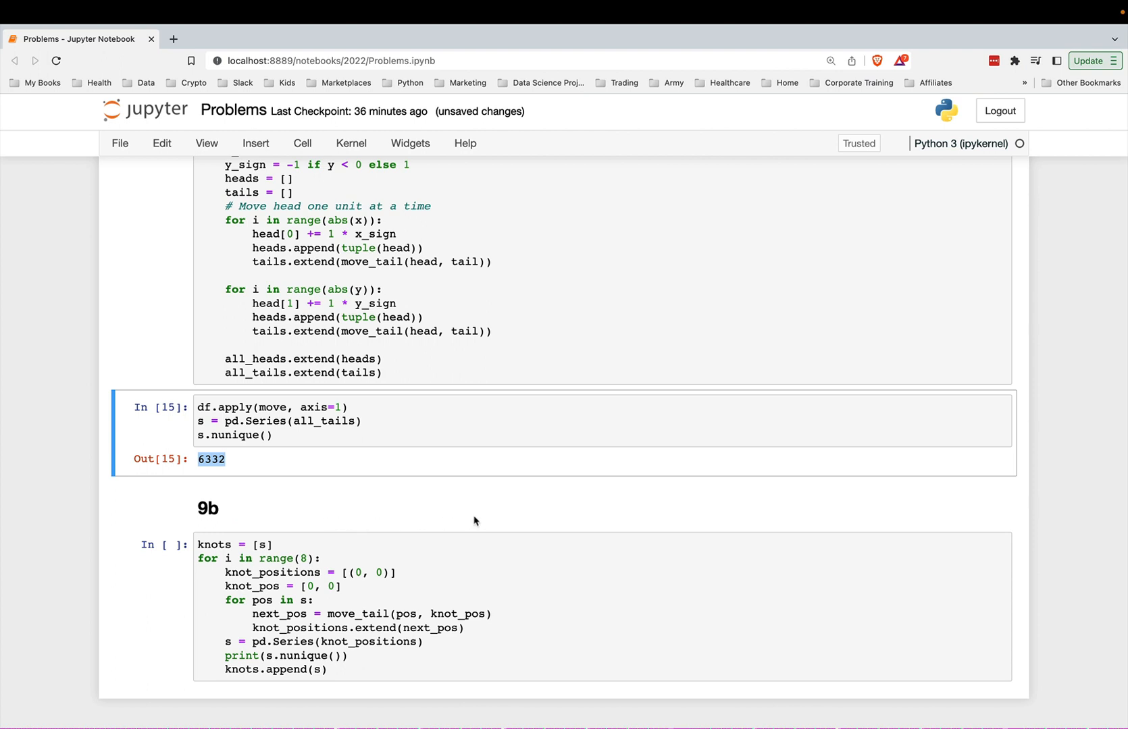
{"action": "mouse_move", "coordinate": [432, 521]}
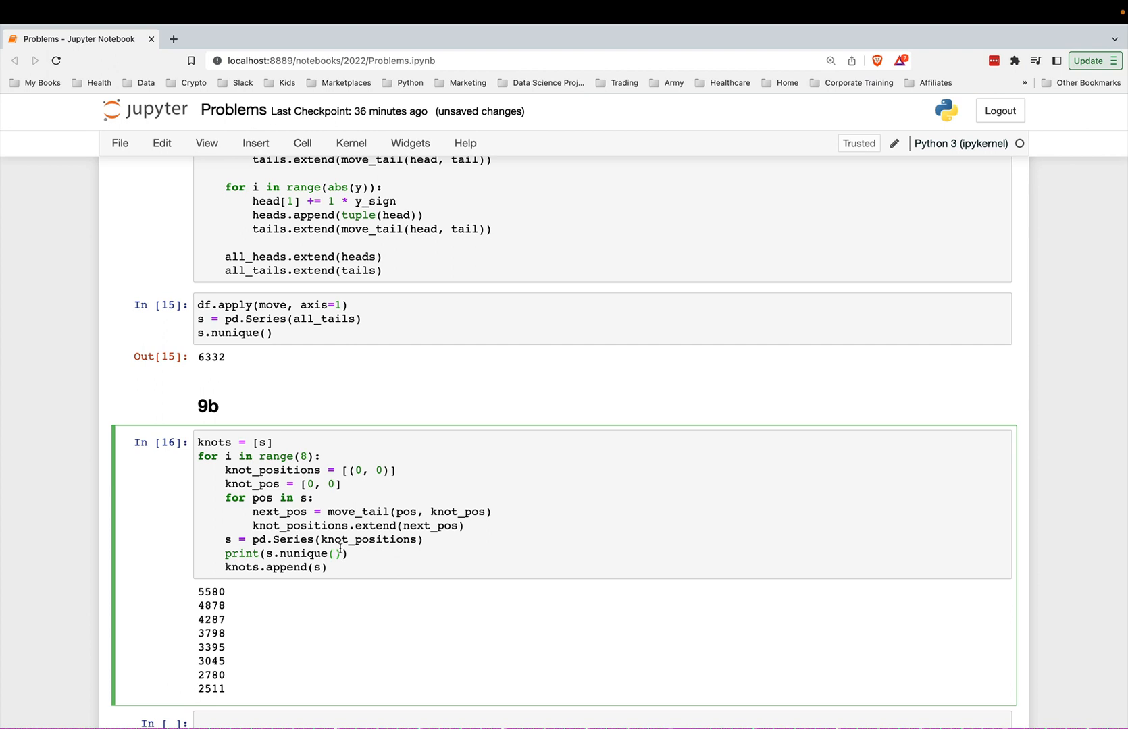
{"action": "scroll", "scroll_direction": "up", "scroll_amount": 3}
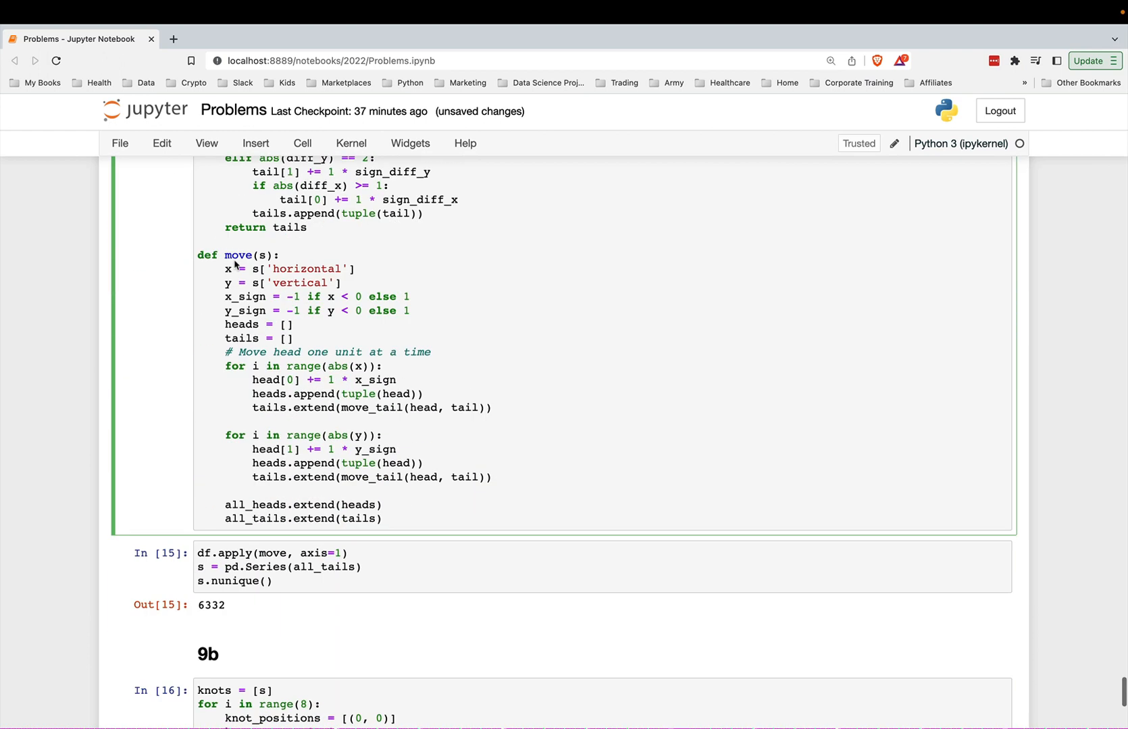